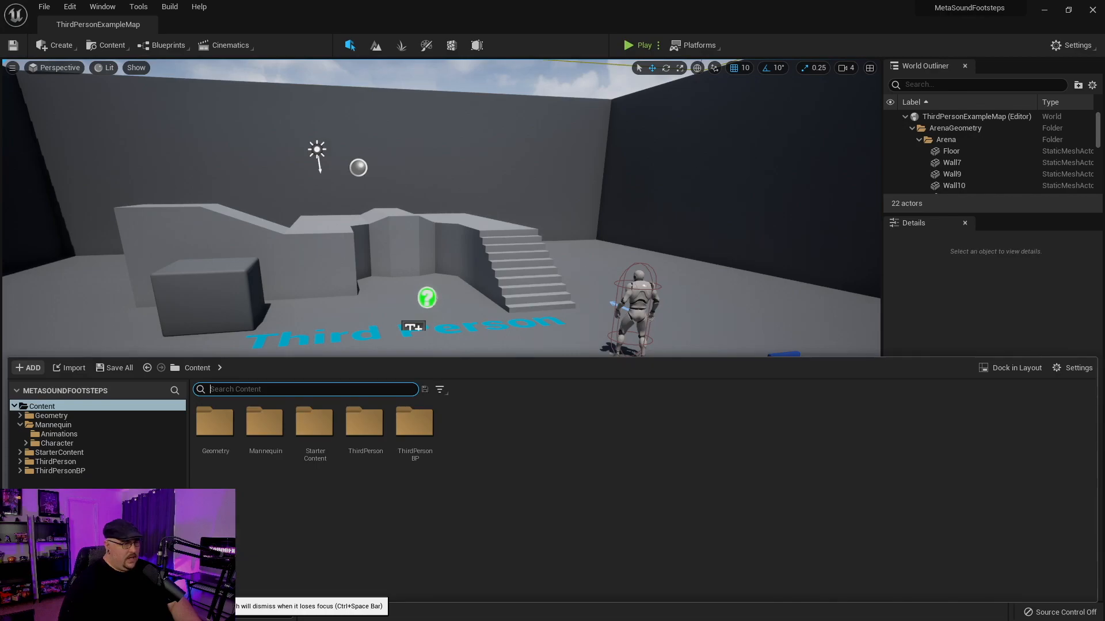
# Create a new folder named Footsteps under Content
pyautogui.click(27, 368)
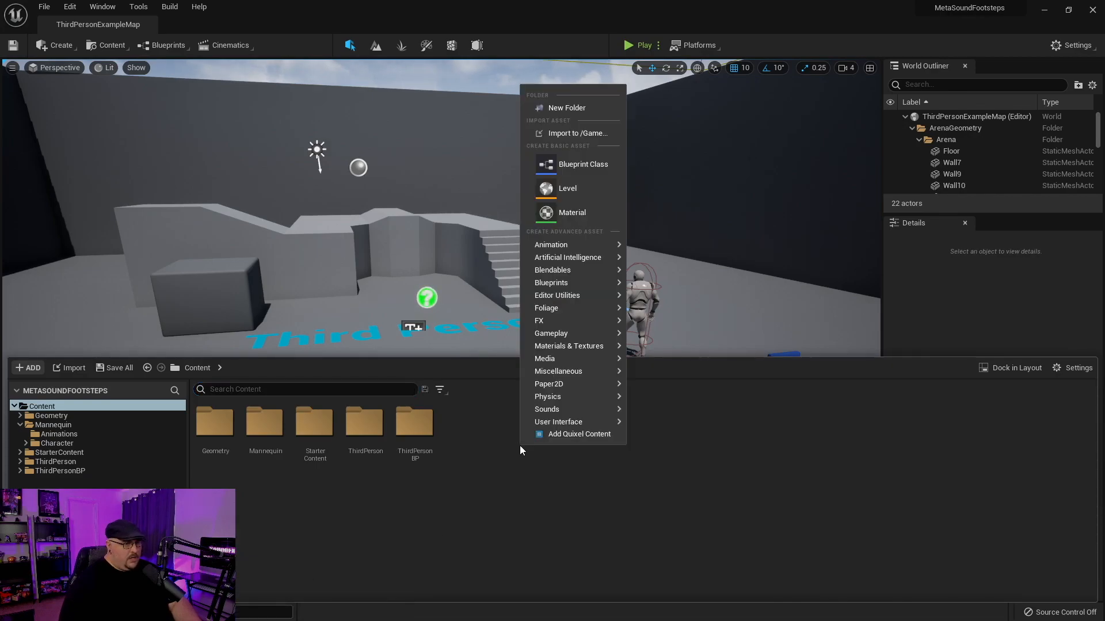
pyautogui.click(566, 109)
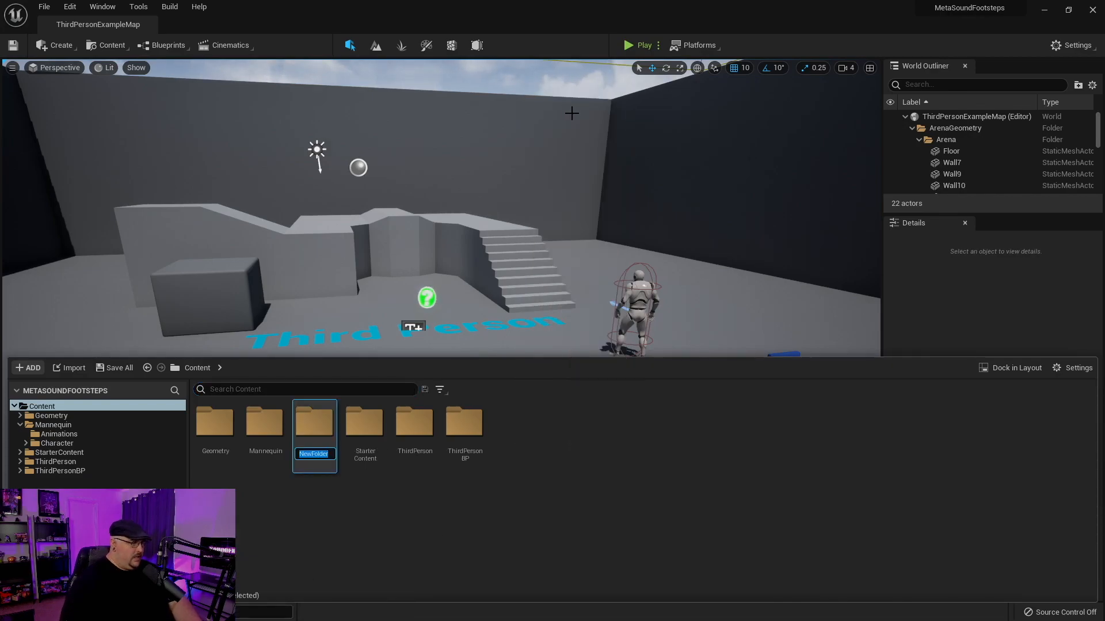
pyautogui.write('Footst')
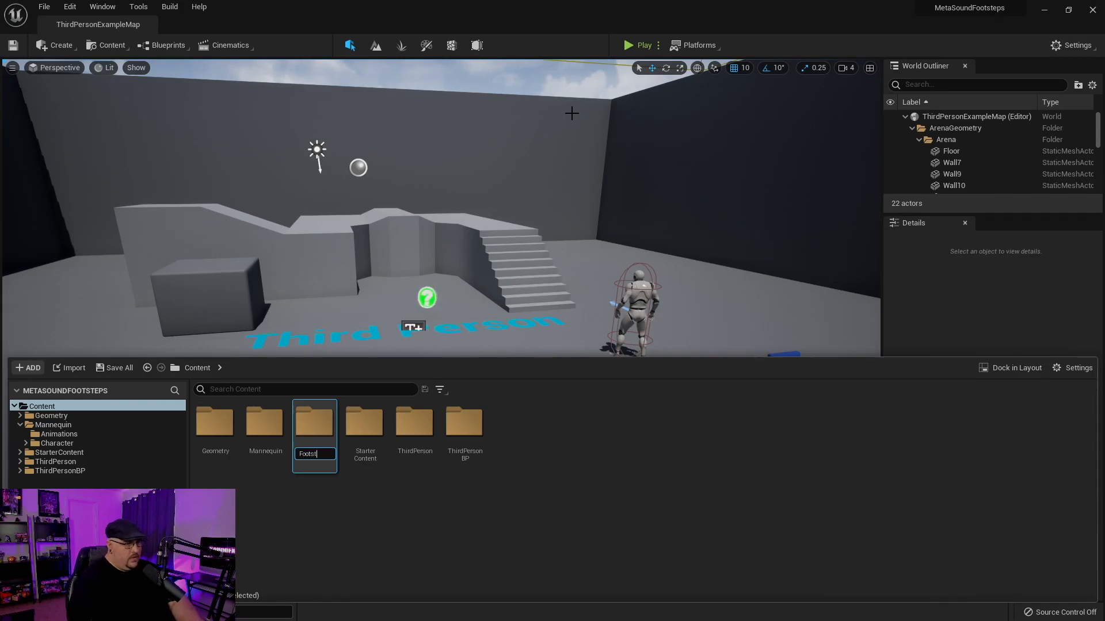
pyautogui.press('Enter')
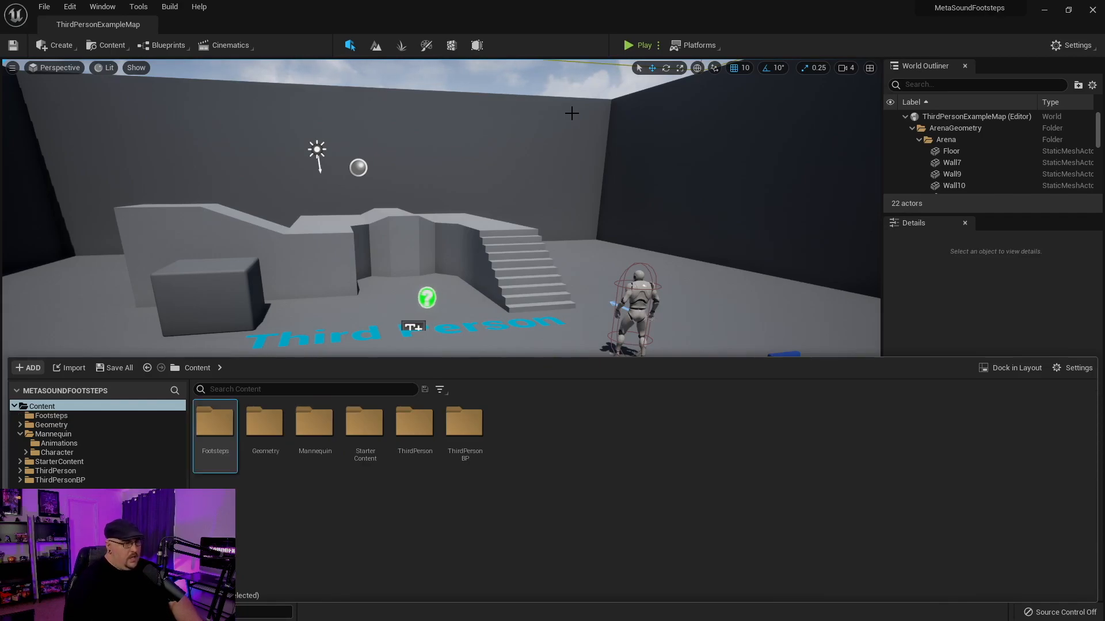
pyautogui.moveTo(216, 436)
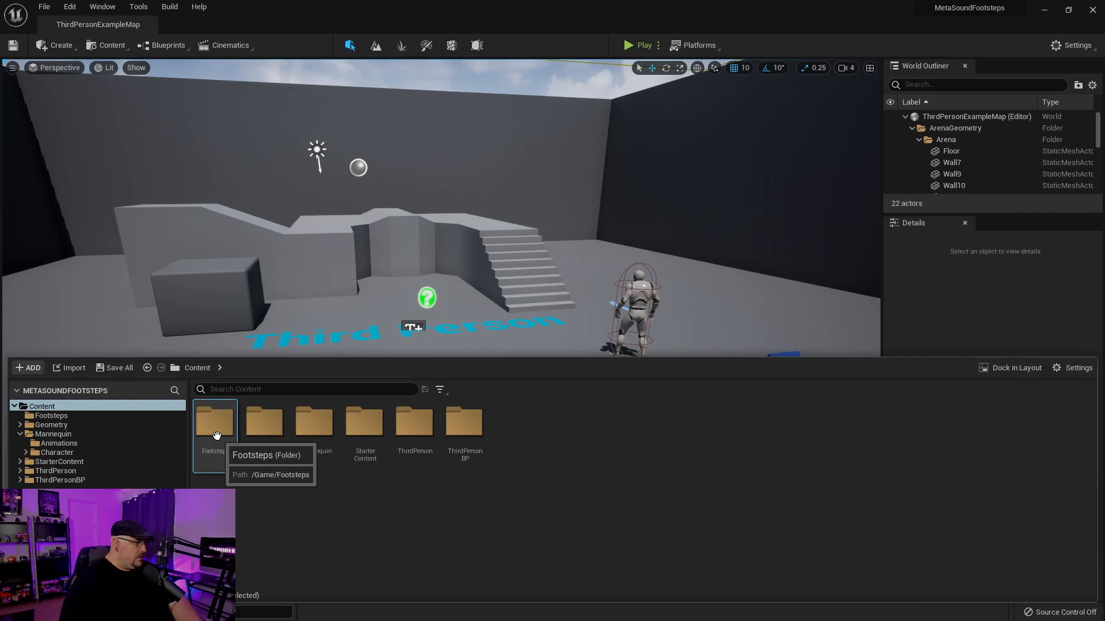
# Import the footstep WAV files into the Footsteps folder and save all
pyautogui.doubleClick(215, 421)
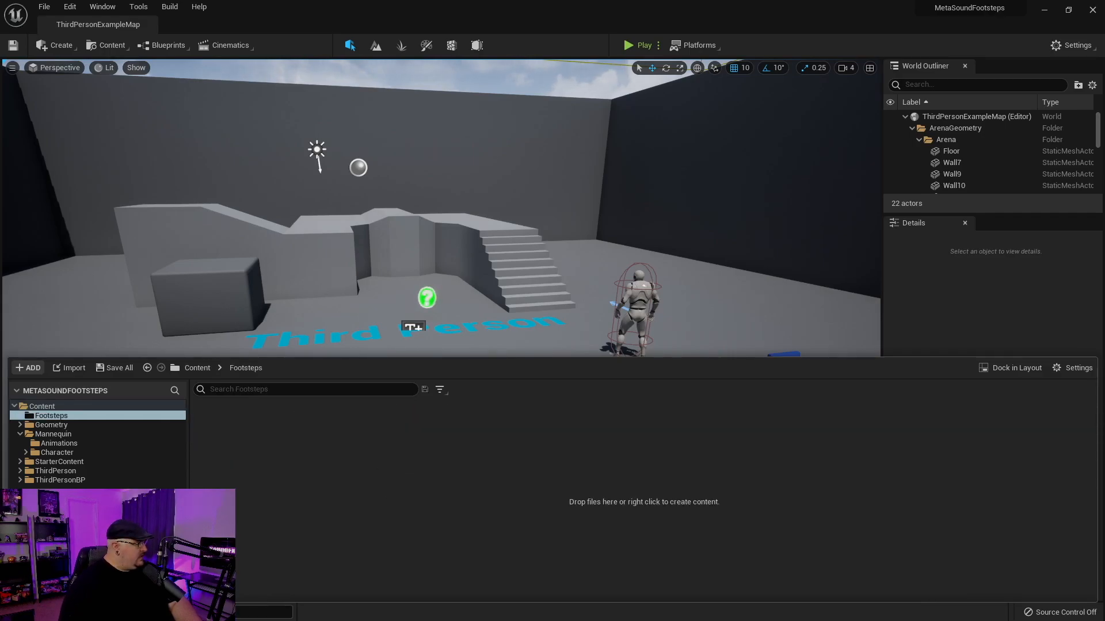
pyautogui.moveTo(550, 466)
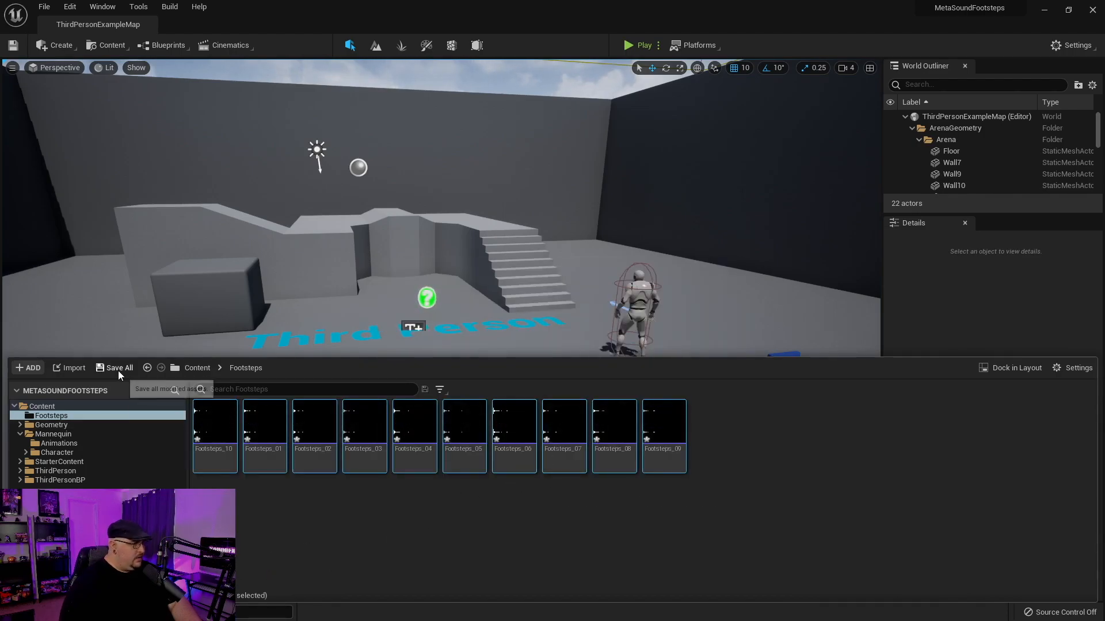
pyautogui.click(118, 368)
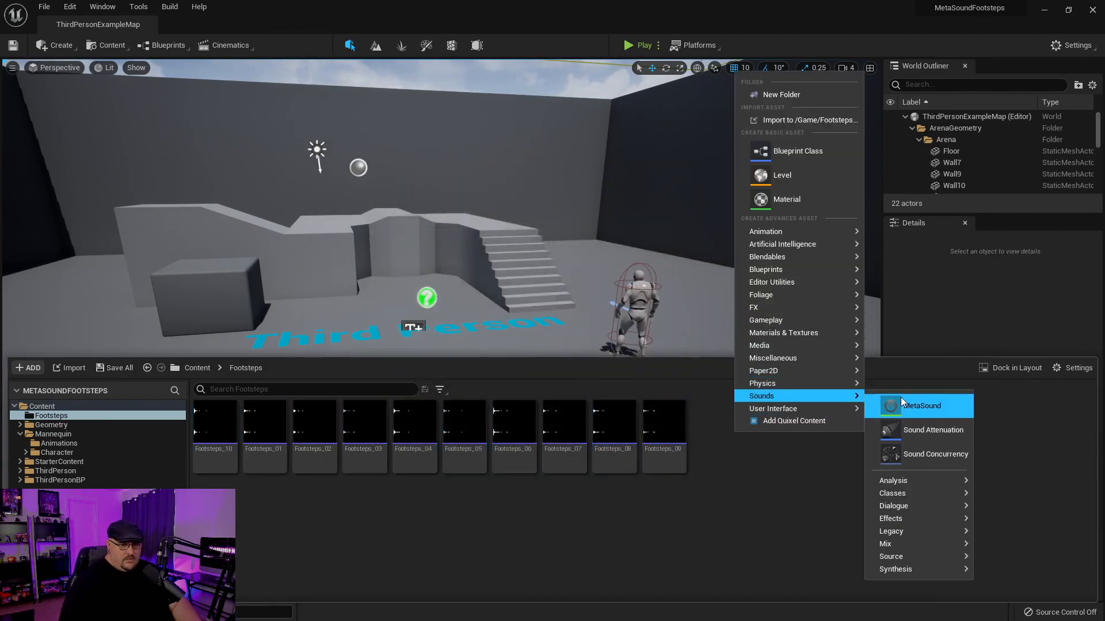
# Create a MetaSound named Footsteps in the folder and open it in the MetaSound editor
pyautogui.click(920, 405)
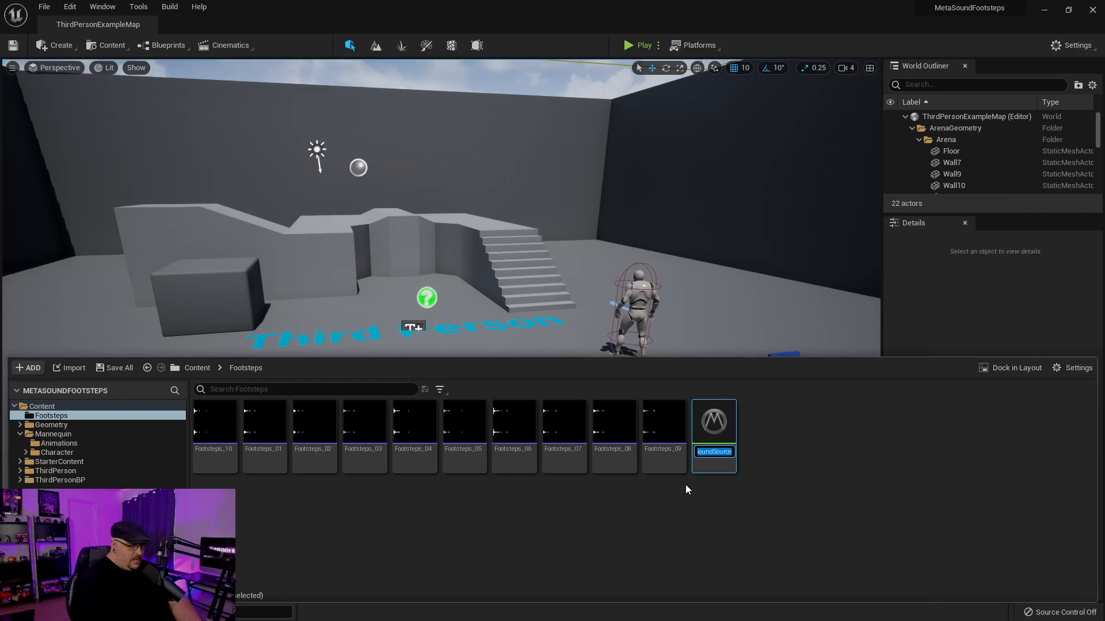
pyautogui.write('Footsteps')
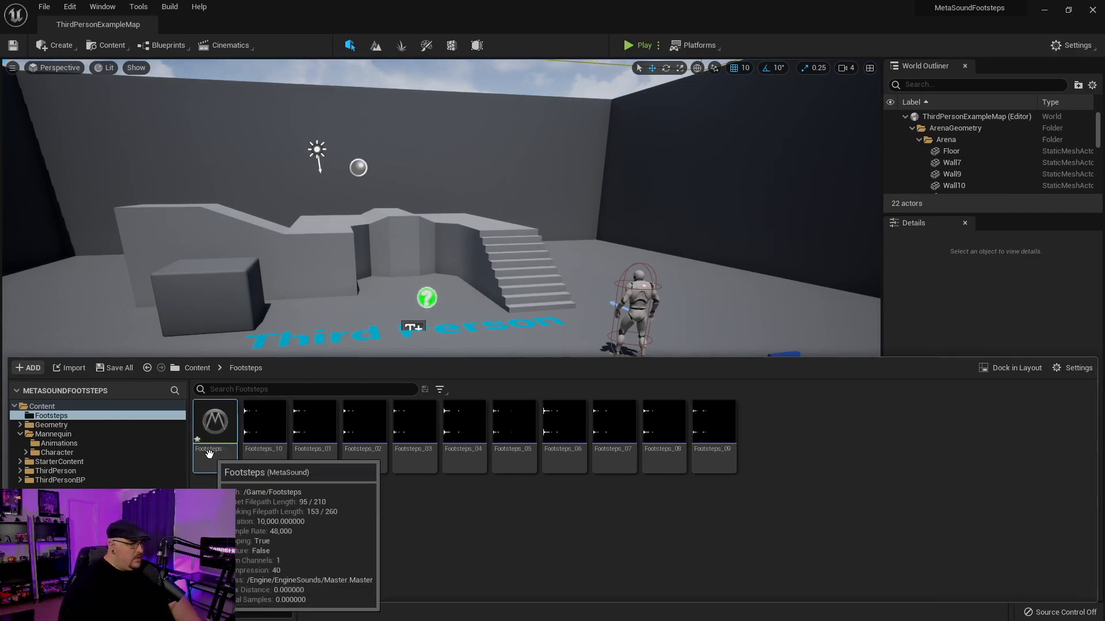
pyautogui.doubleClick(214, 422)
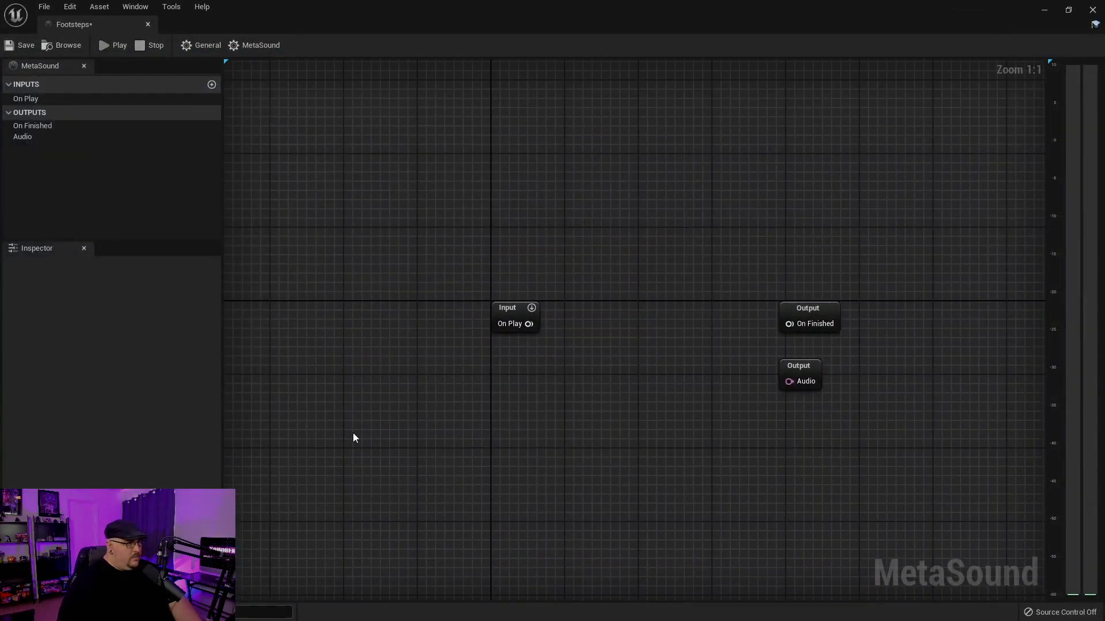
pyautogui.moveTo(603, 269)
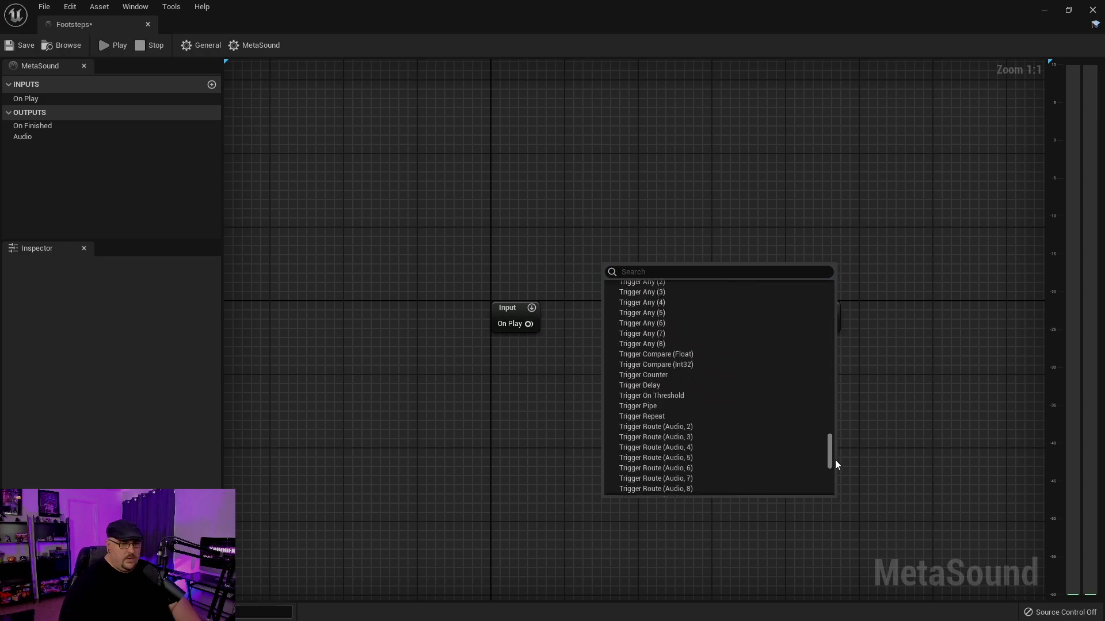
# Add a Wave Player node to the Footsteps MetaSound graph
pyautogui.click(650, 472)
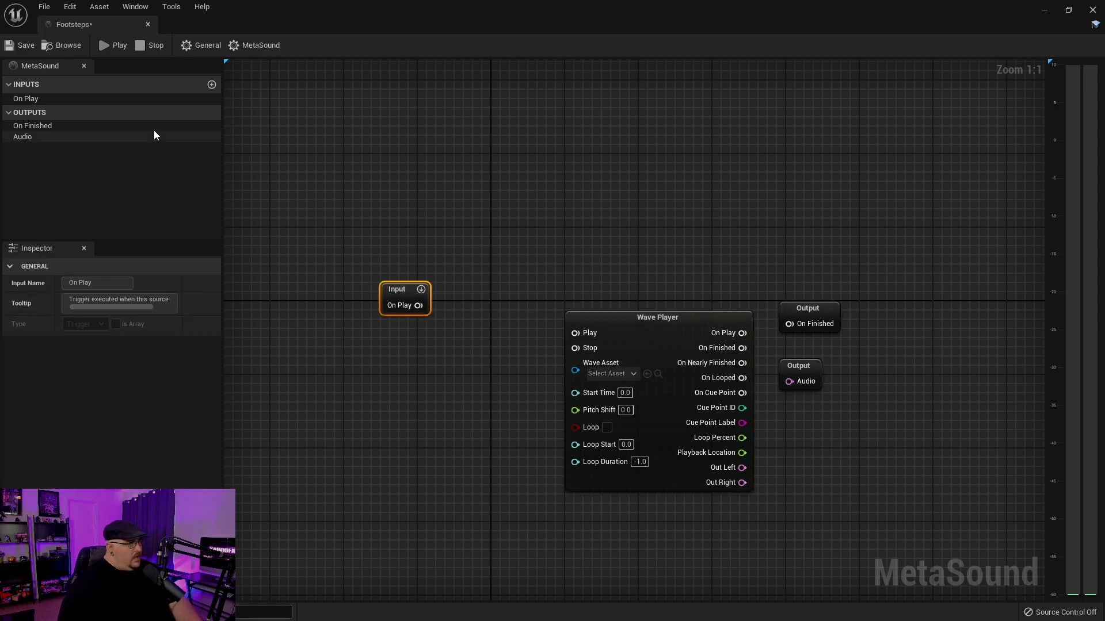
pyautogui.moveTo(212, 86)
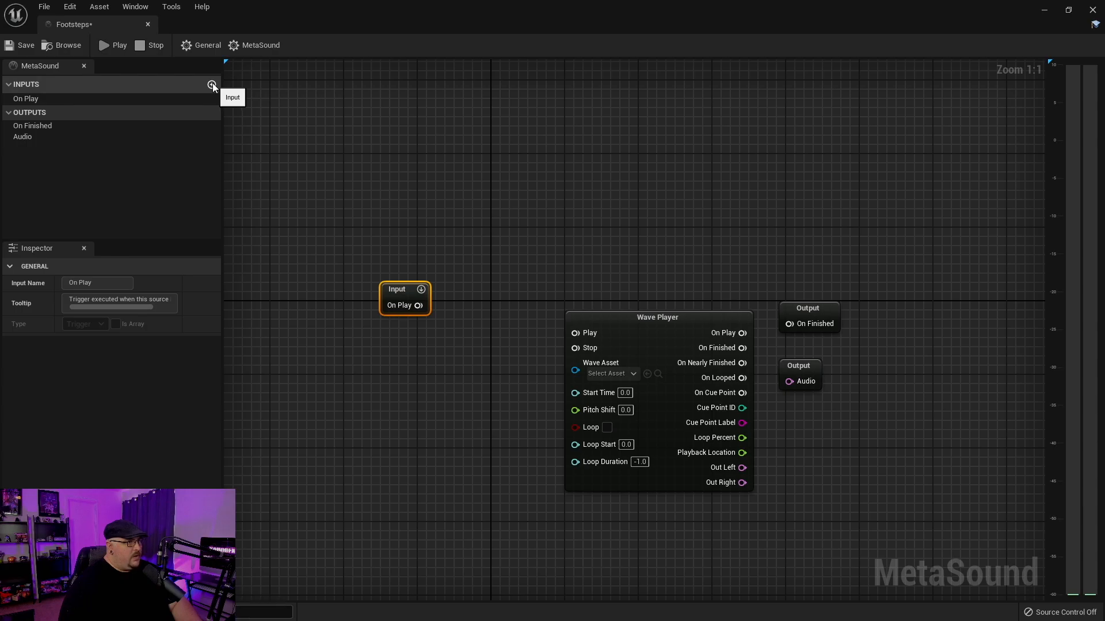
# Add a MetaSound input named Footsteps of type WaveAsset array
pyautogui.click(212, 85)
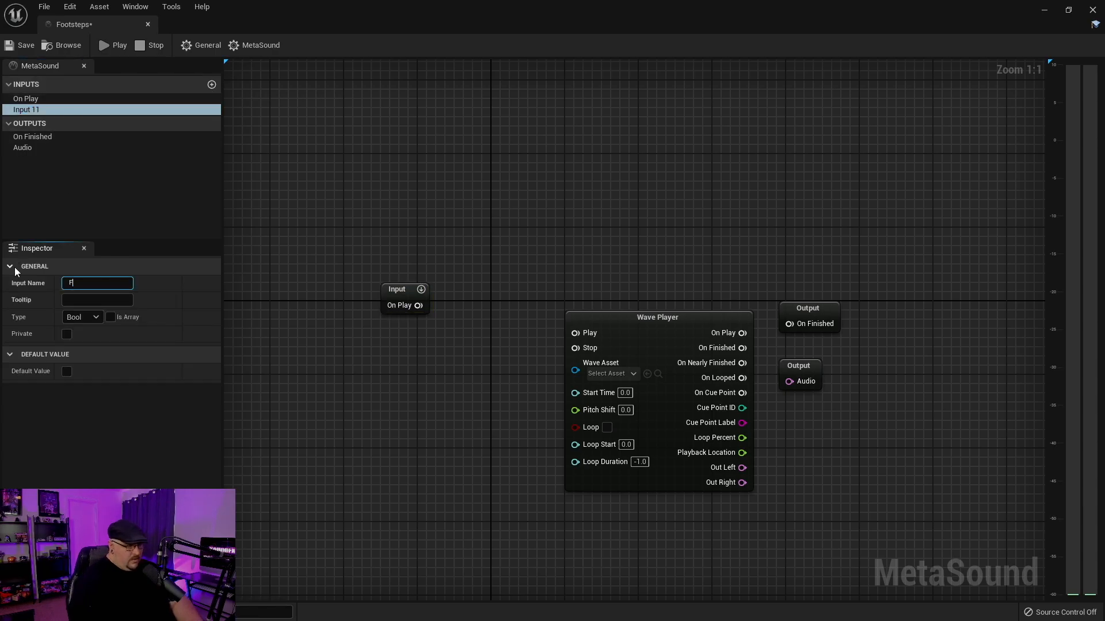
pyautogui.write('Footsteps')
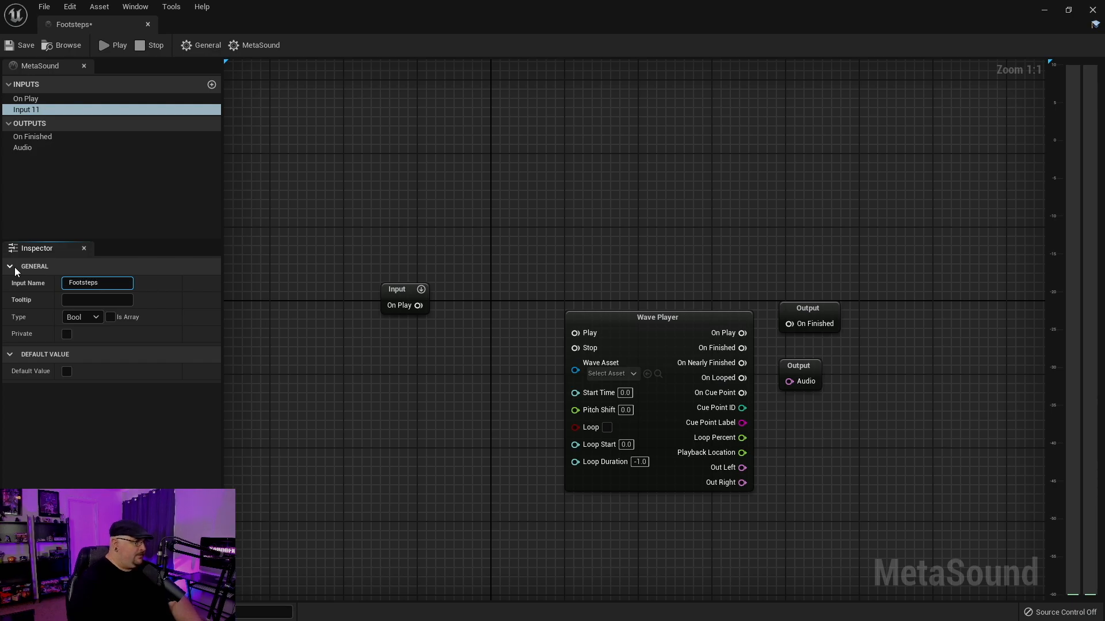
pyautogui.click(83, 318)
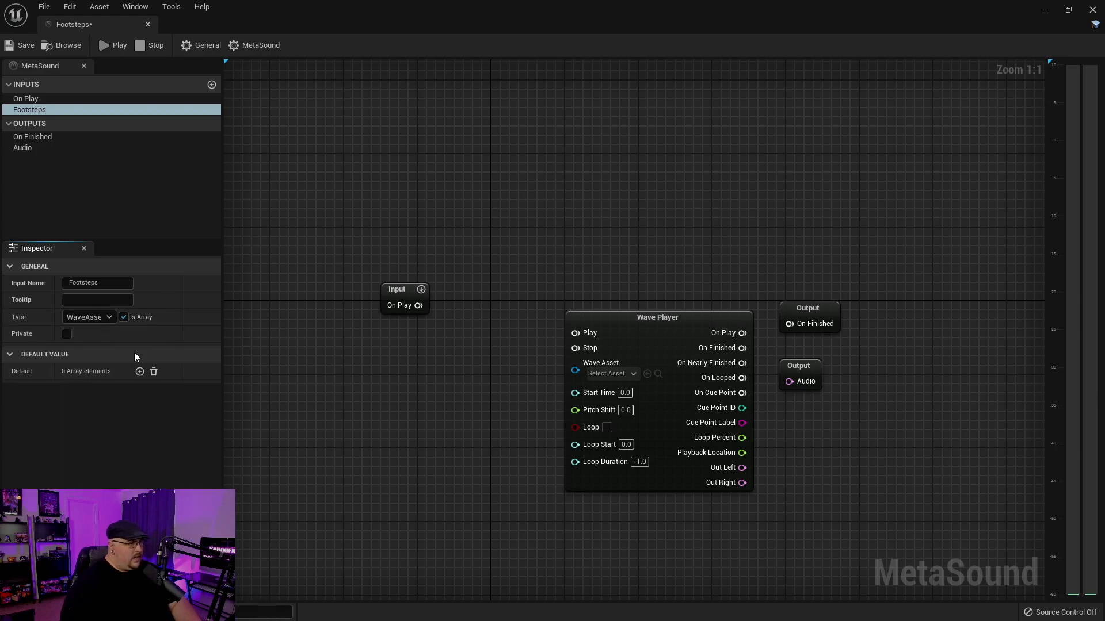
pyautogui.moveTo(139, 372)
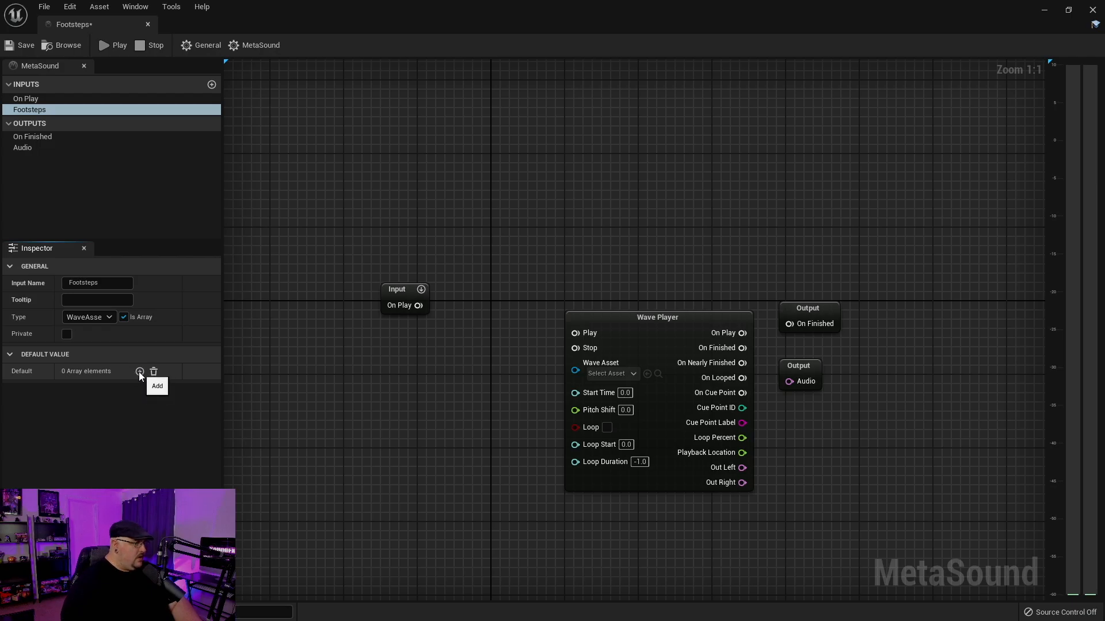
# Add ten empty elements to the Footsteps array's default value
pyautogui.click(139, 372)
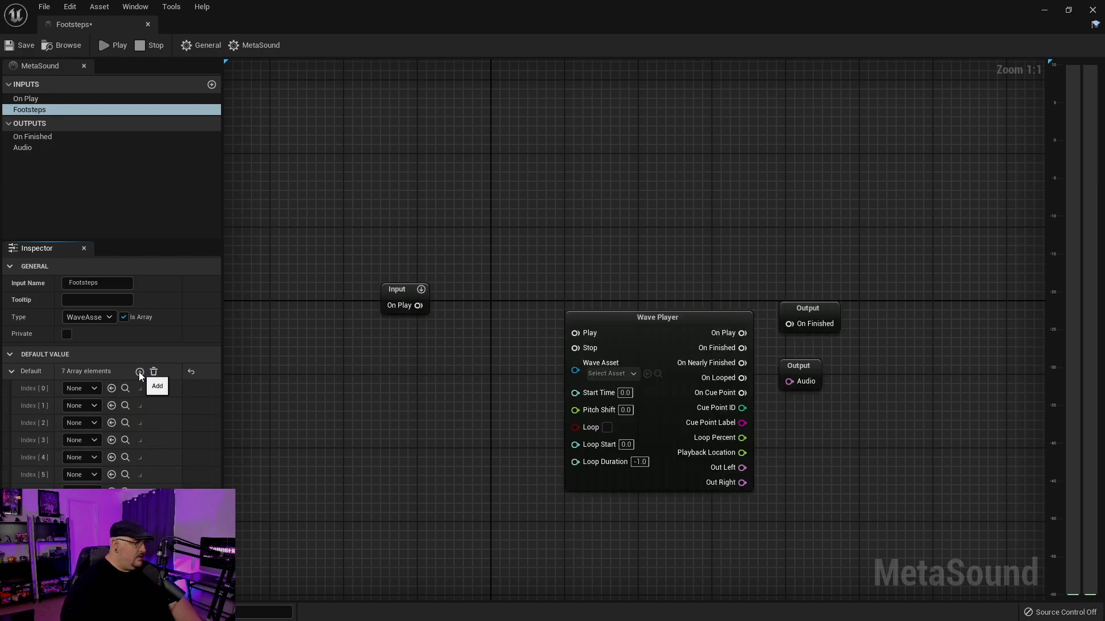
pyautogui.click(139, 370)
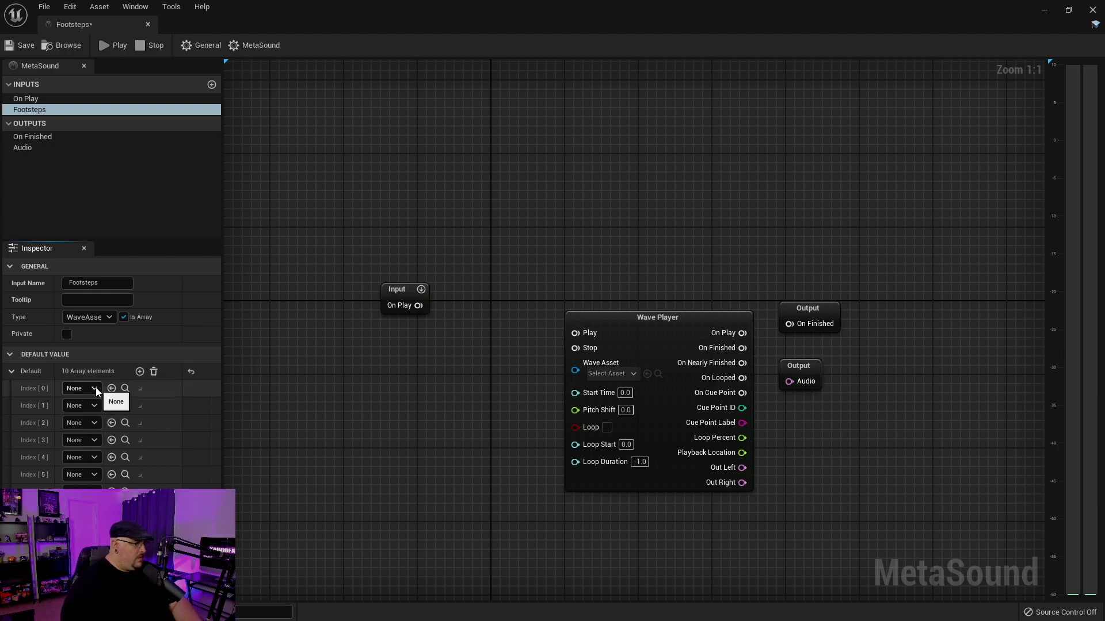
# Assign Footsteps_01 through Footsteps_04 waves to the first array slots
pyautogui.click(95, 389)
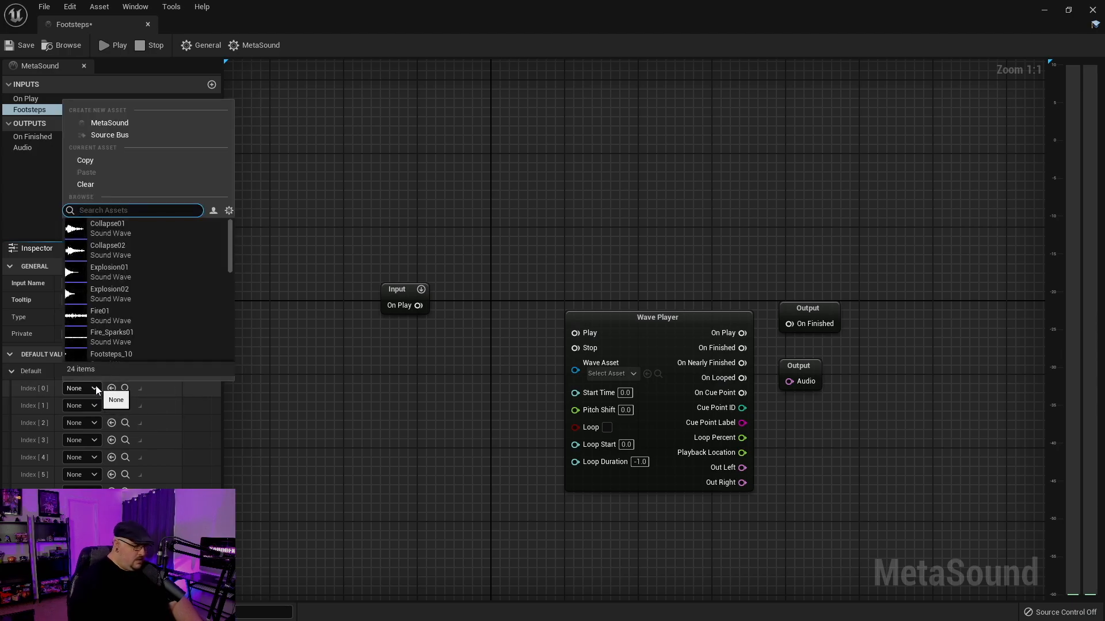
pyautogui.write('Foo')
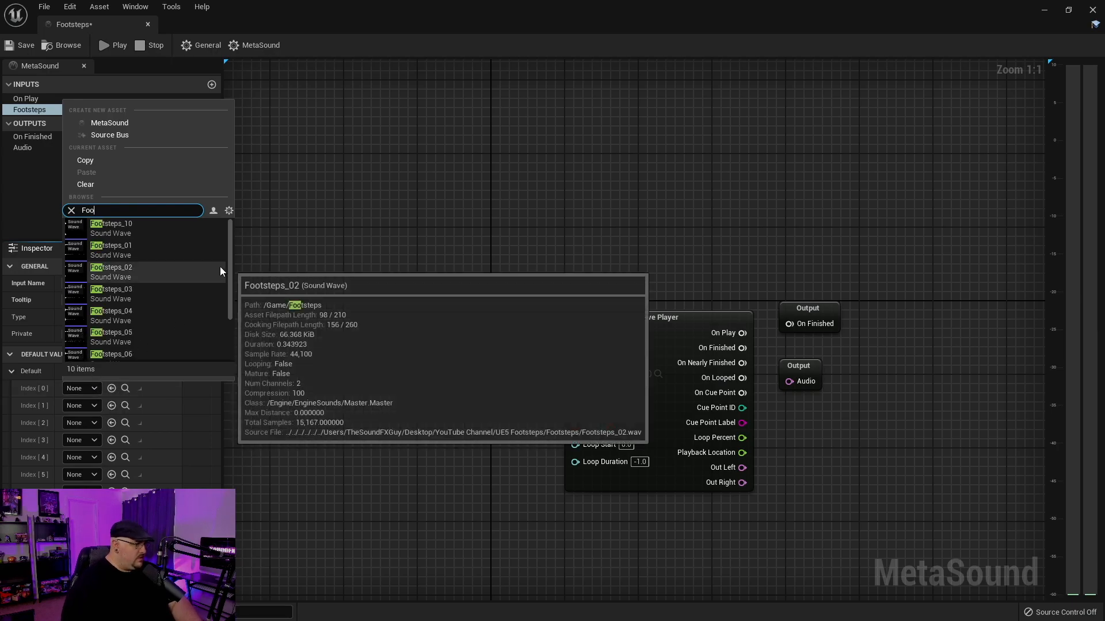
pyautogui.click(110, 246)
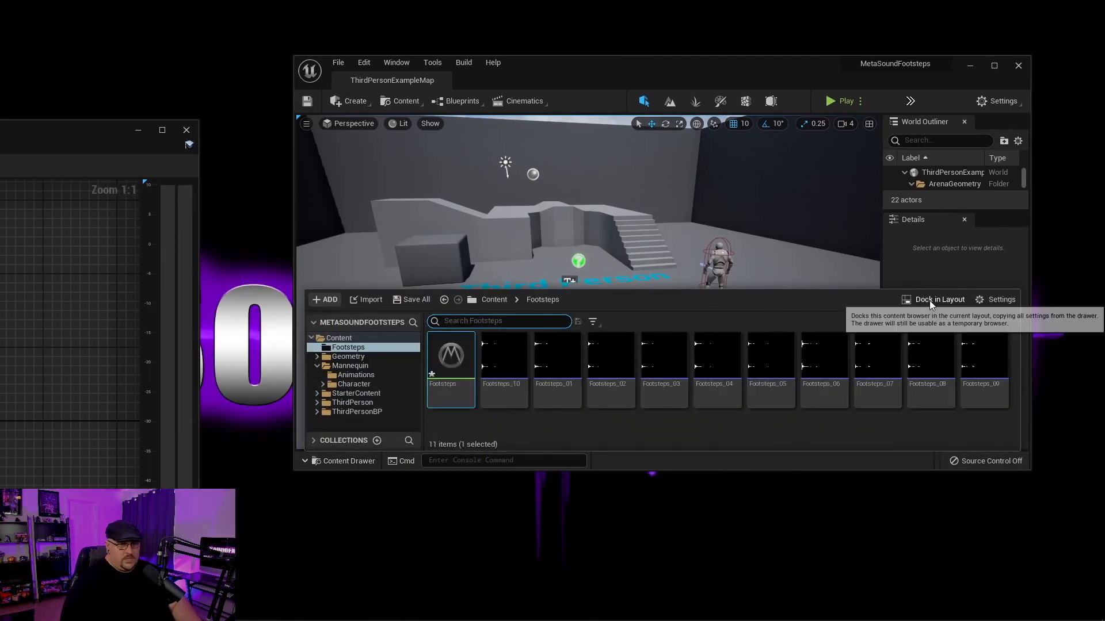
pyautogui.click(939, 299)
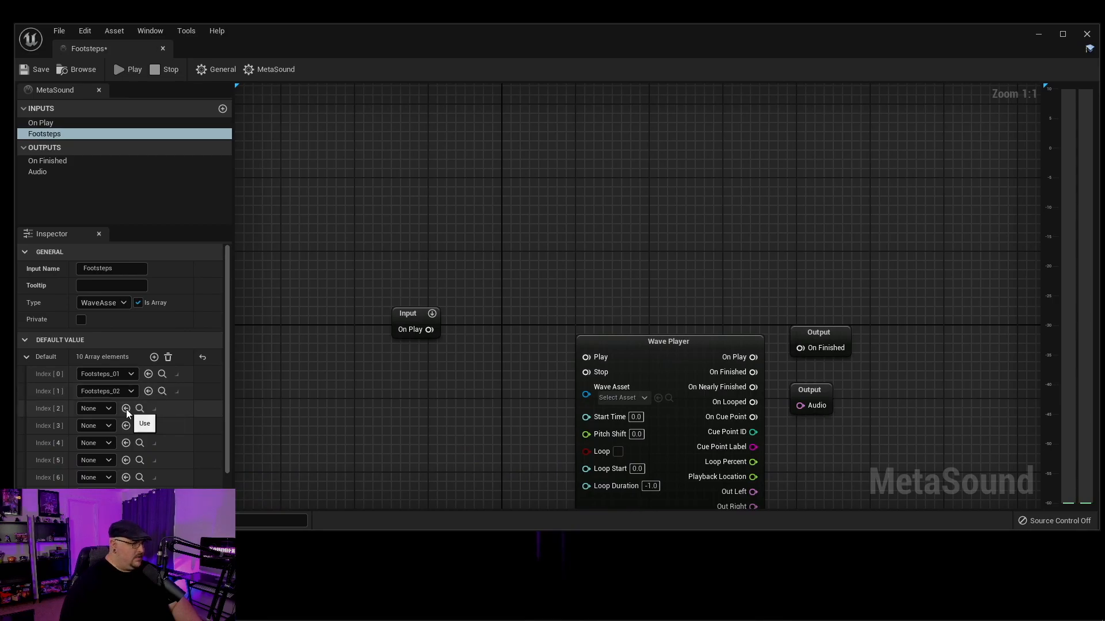
pyautogui.click(126, 409)
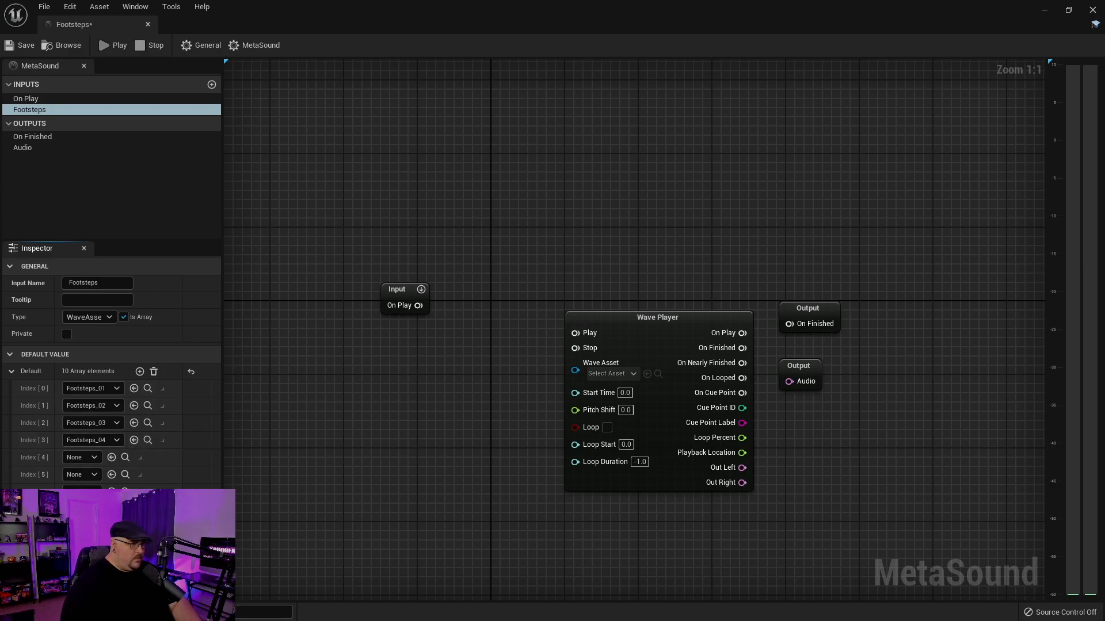
pyautogui.moveTo(111, 458)
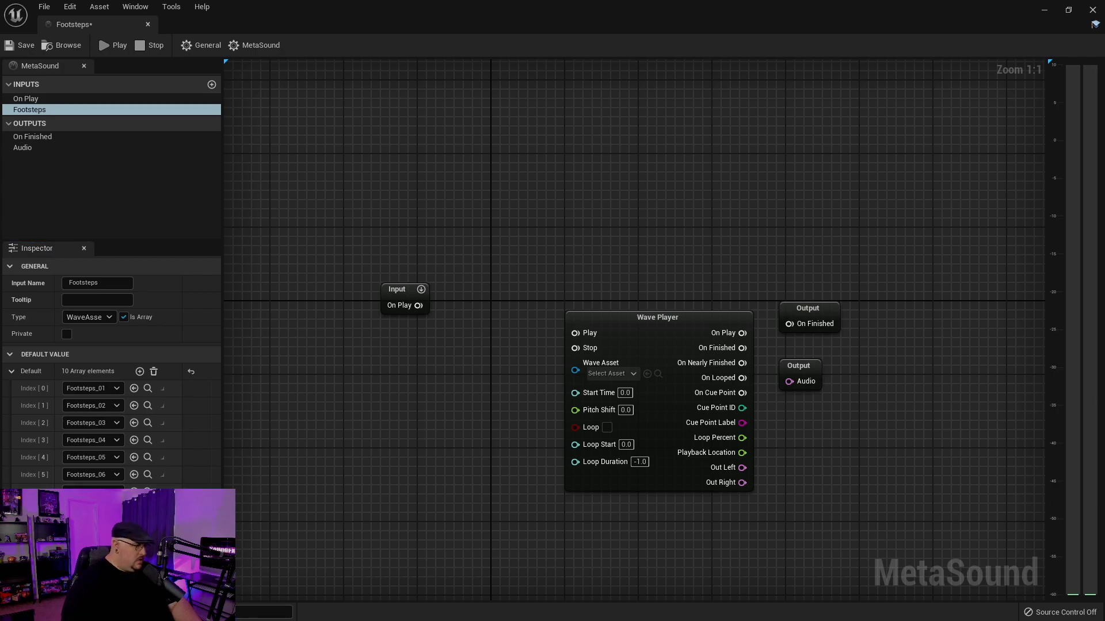
pyautogui.moveTo(470, 532)
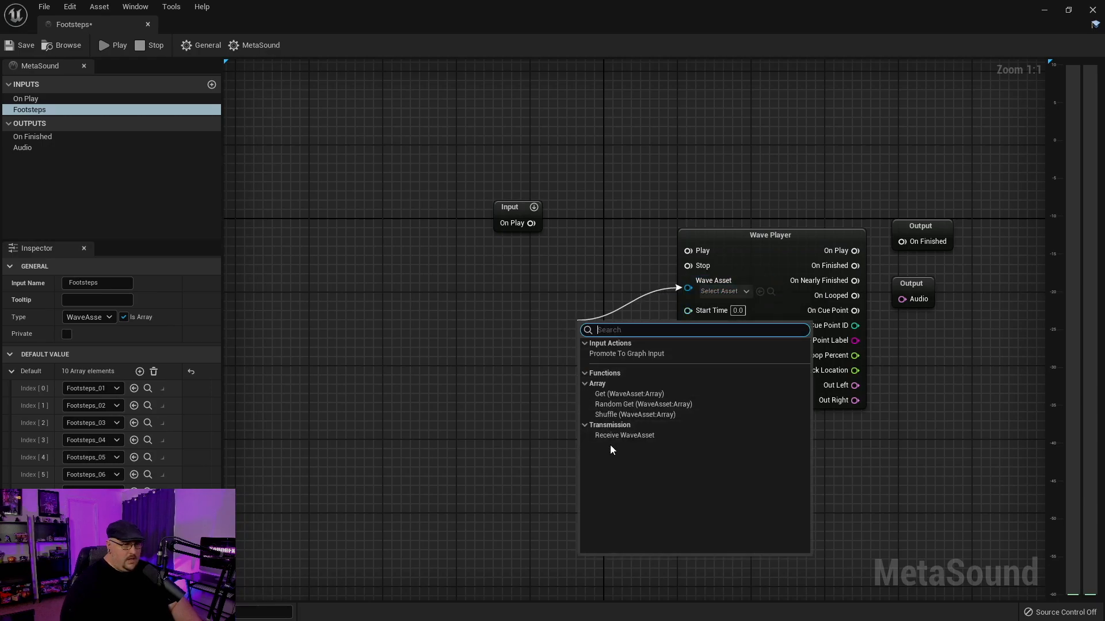
# Add a Random Get (WaveAsset:Array) fed by Footsteps, triggered by On Play, driving the Wave Player
pyautogui.click(643, 404)
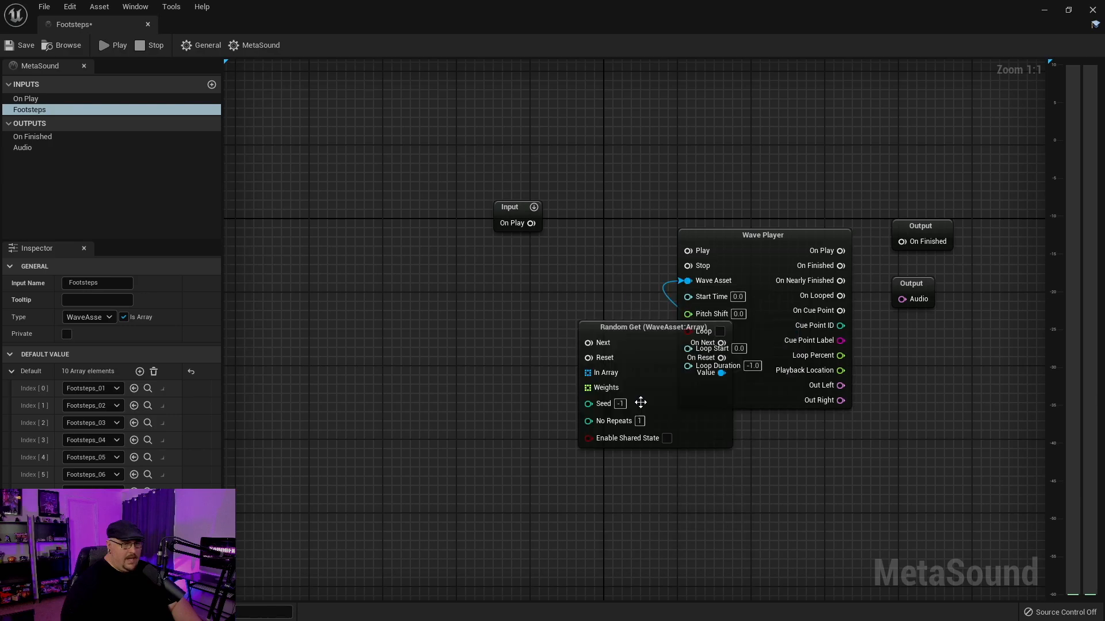
pyautogui.moveTo(641, 403); pyautogui.dragTo(545, 288)
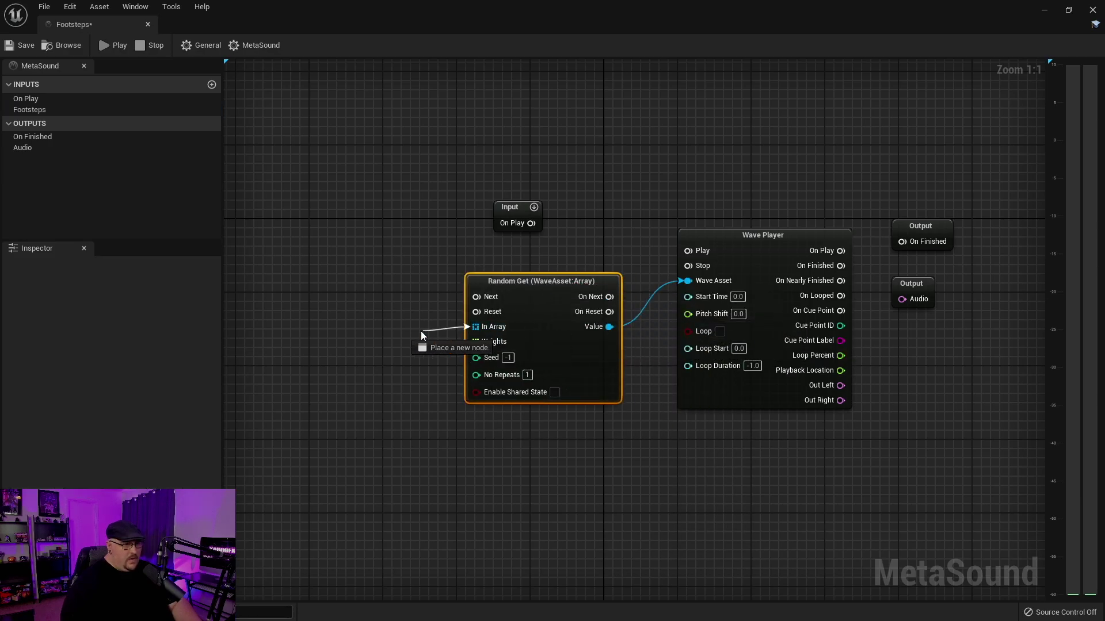
pyautogui.click(424, 348)
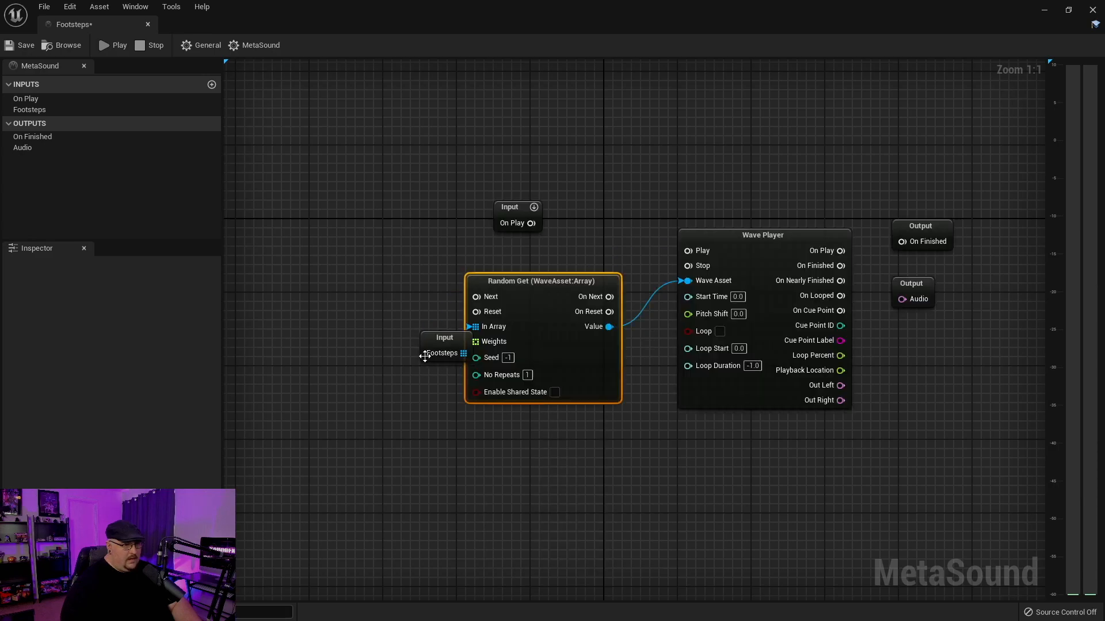
pyautogui.click(441, 354)
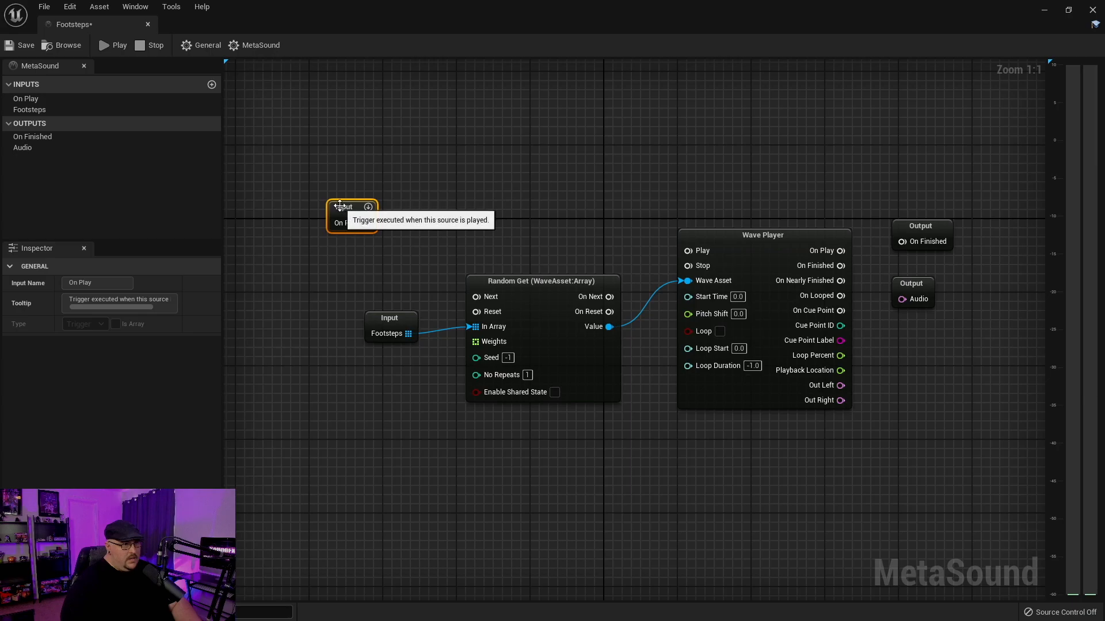
pyautogui.moveTo(366, 222); pyautogui.dragTo(476, 296)
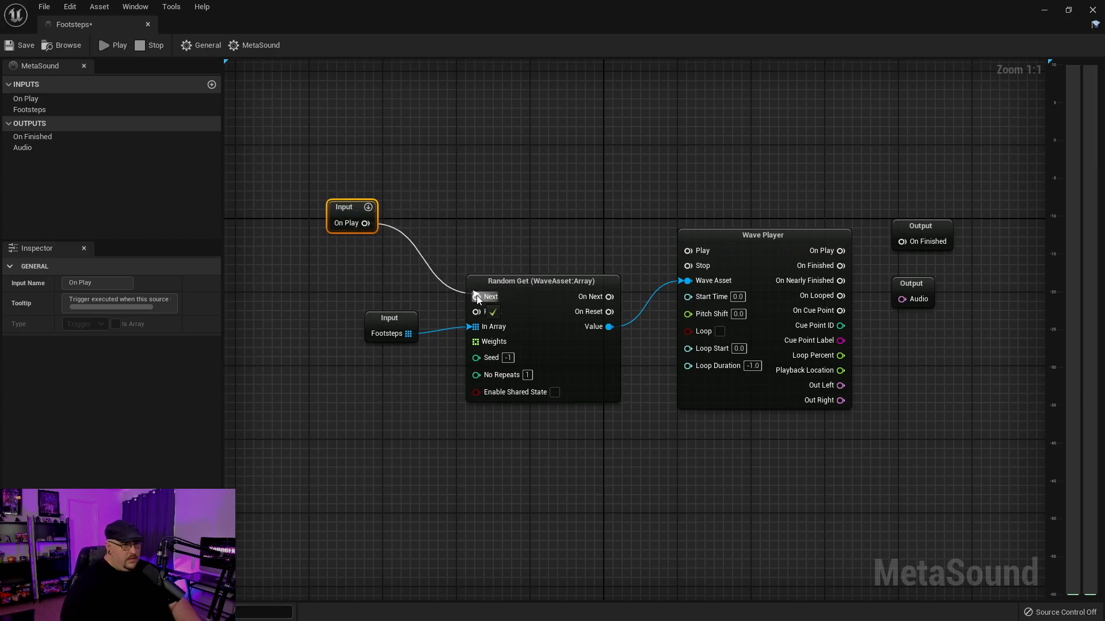
pyautogui.moveTo(590, 297)
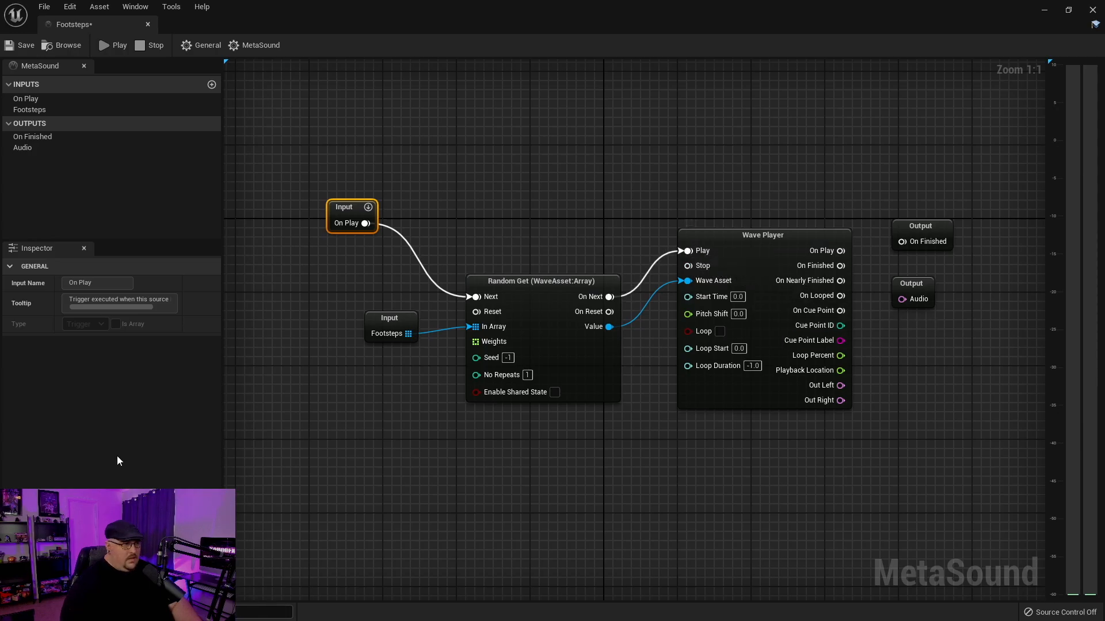
# Set the MetaSound output format to Stereo and wire Wave Player left/right to the audio outputs
pyautogui.click(914, 292)
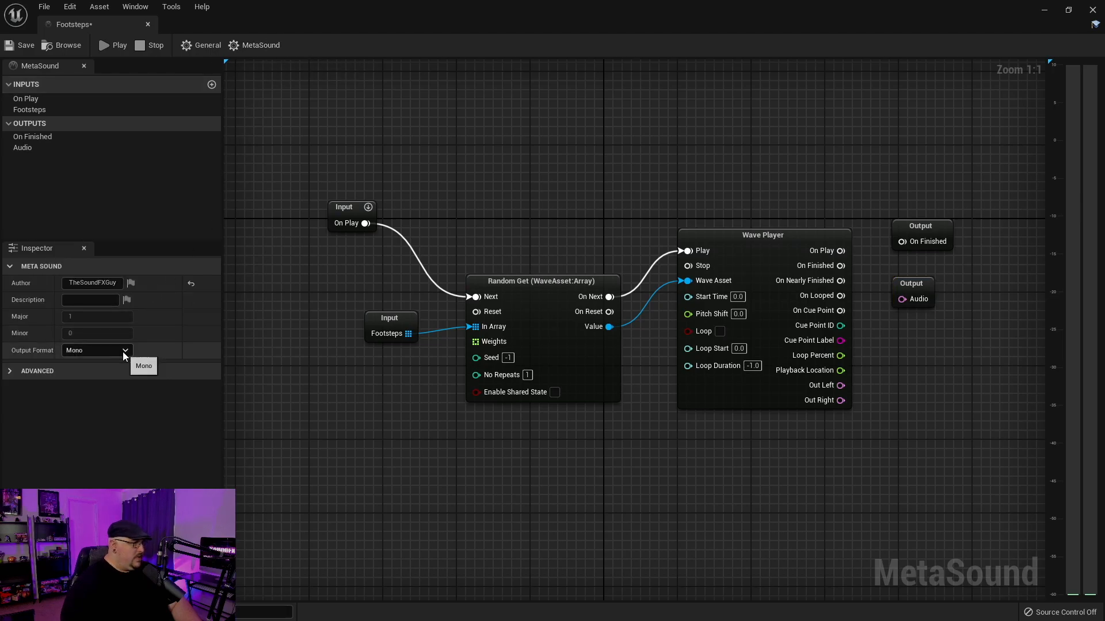
pyautogui.click(124, 350)
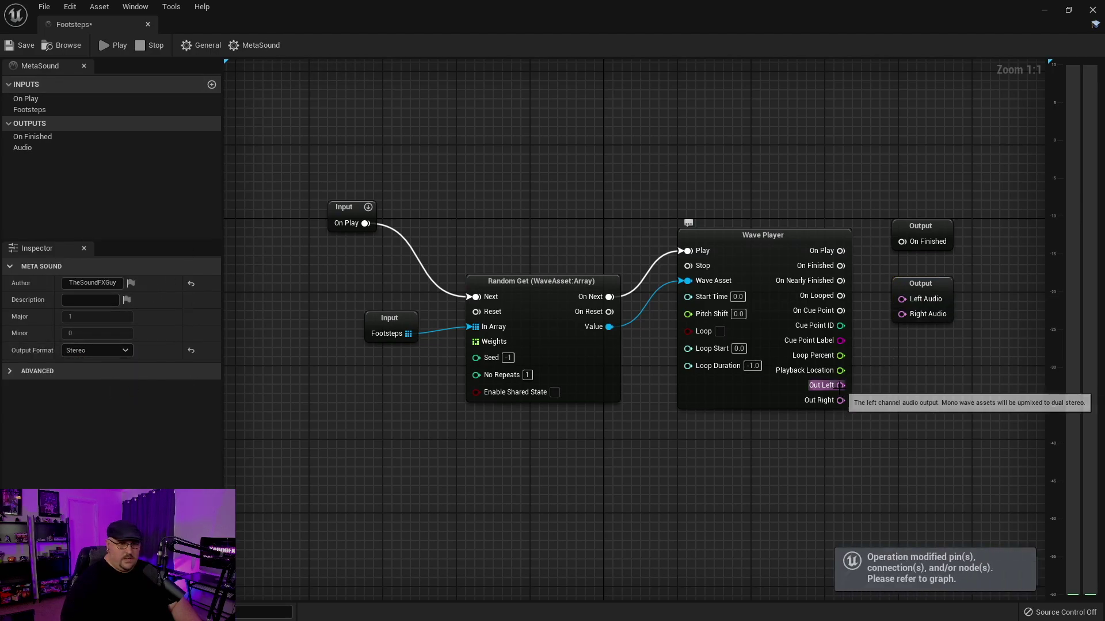
pyautogui.moveTo(840, 386); pyautogui.dragTo(900, 300)
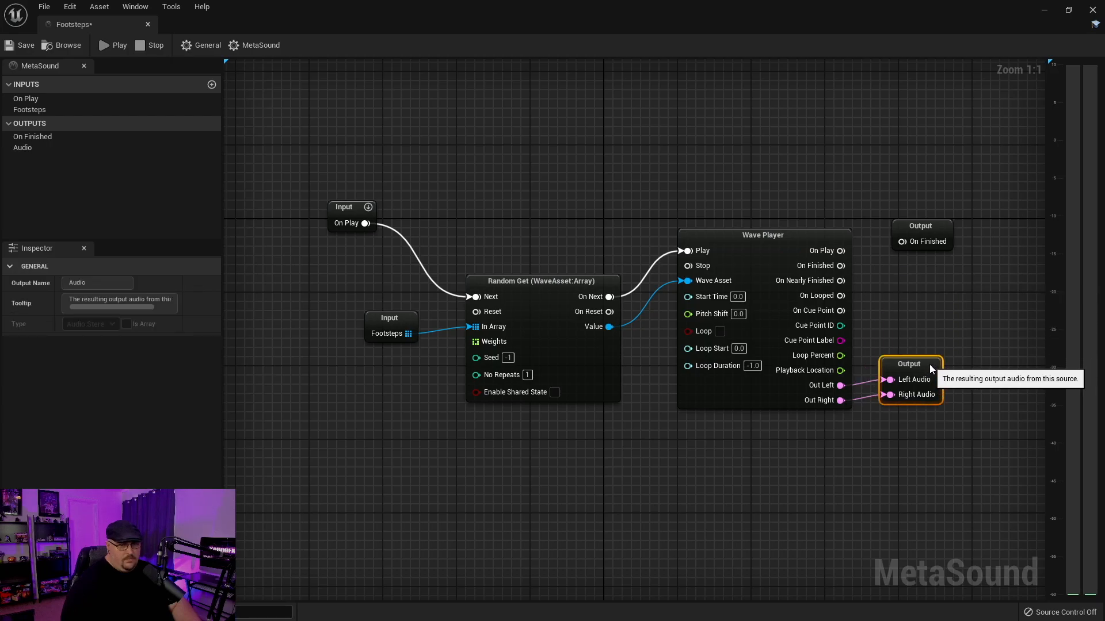
pyautogui.moveTo(683, 447)
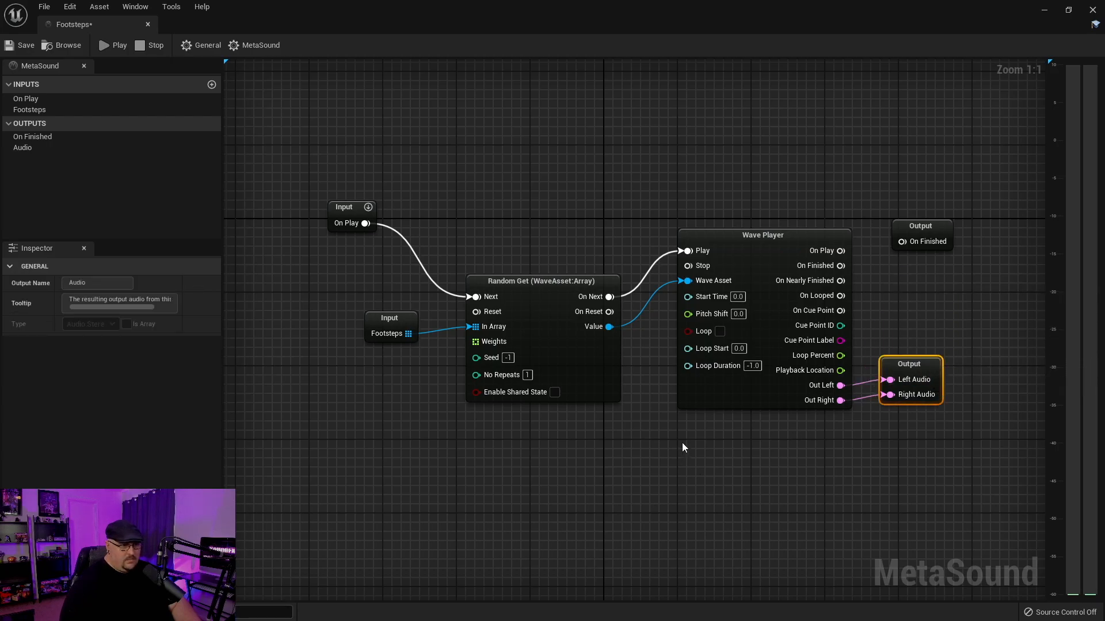
pyautogui.moveTo(606, 281)
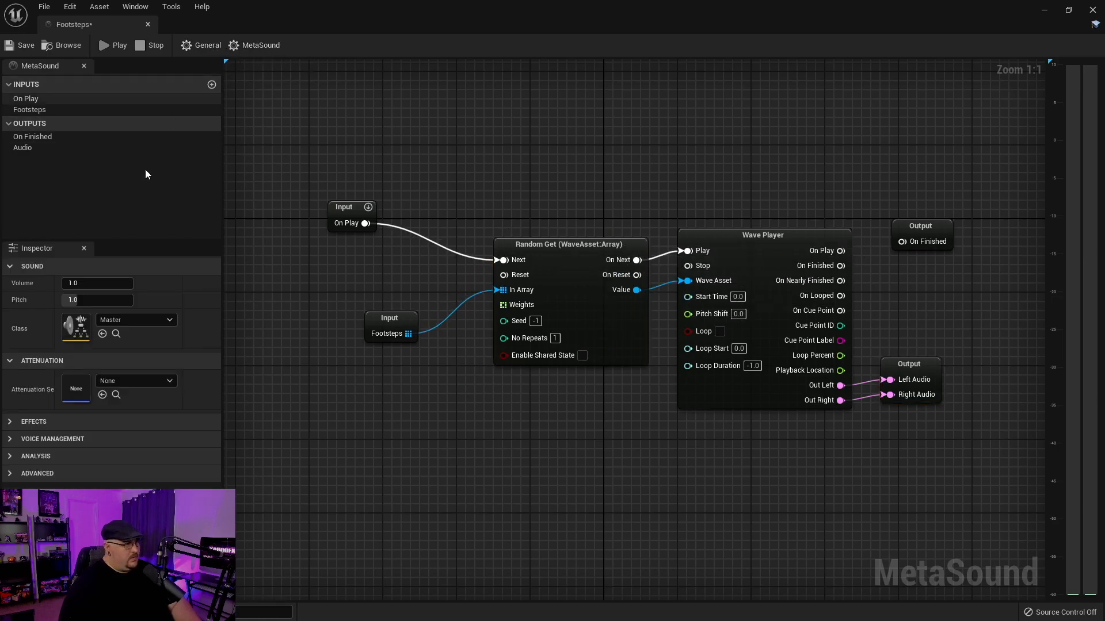
# Move the Footsteps input node up beside the Random Get node's In Array pin
pyautogui.click(96, 283)
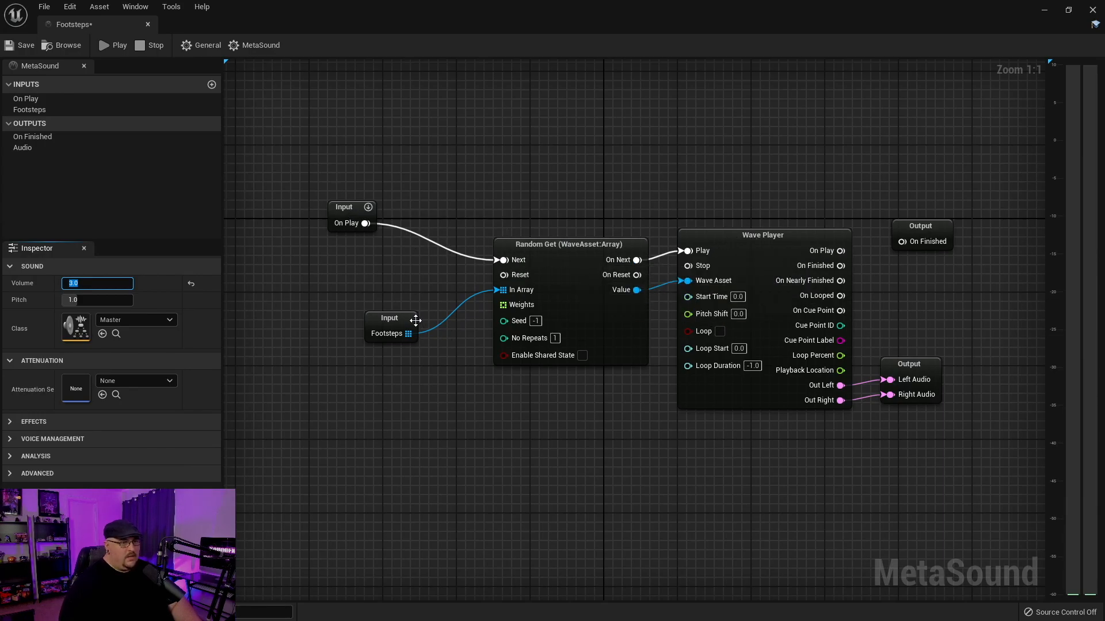
pyautogui.click(389, 324)
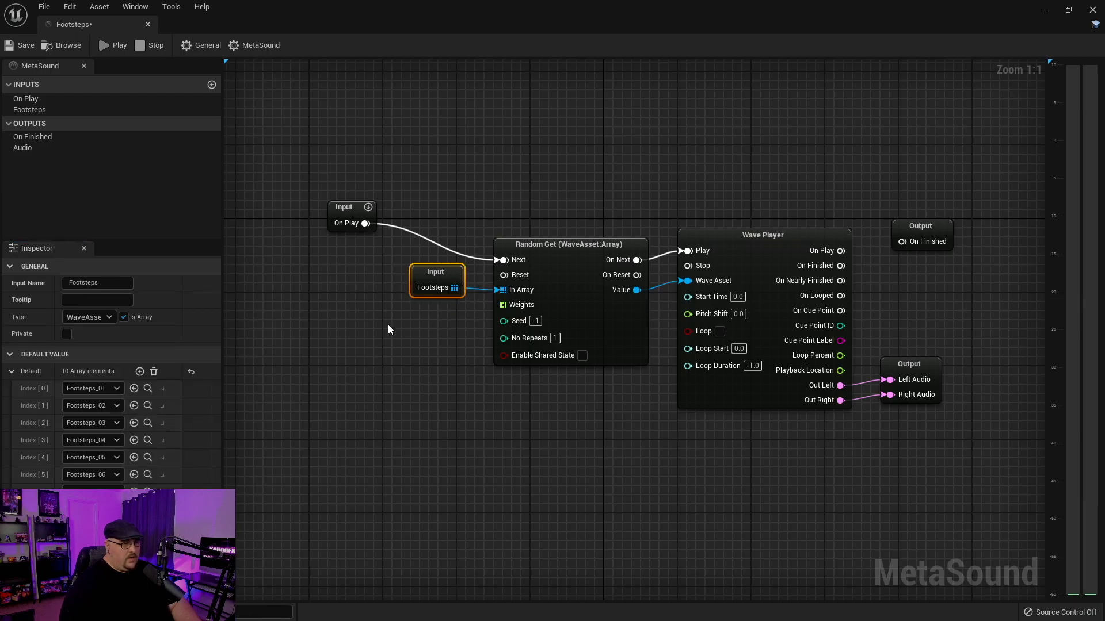
pyautogui.moveTo(120, 54)
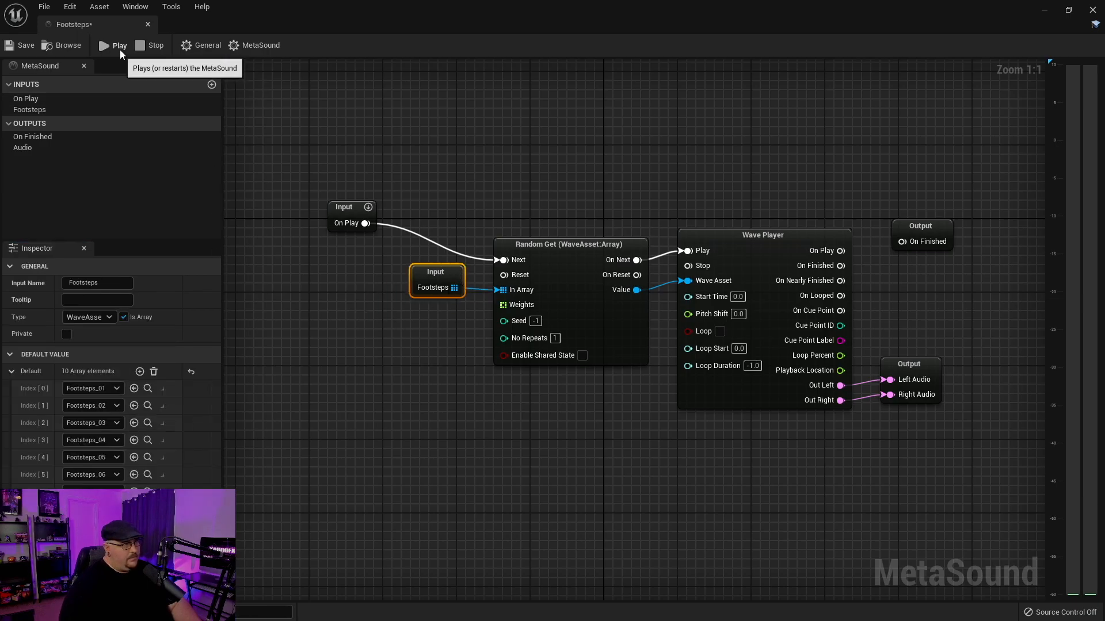
# Preview the sound several times and route Wave Player On Finished to the On Finished output
pyautogui.click(113, 46)
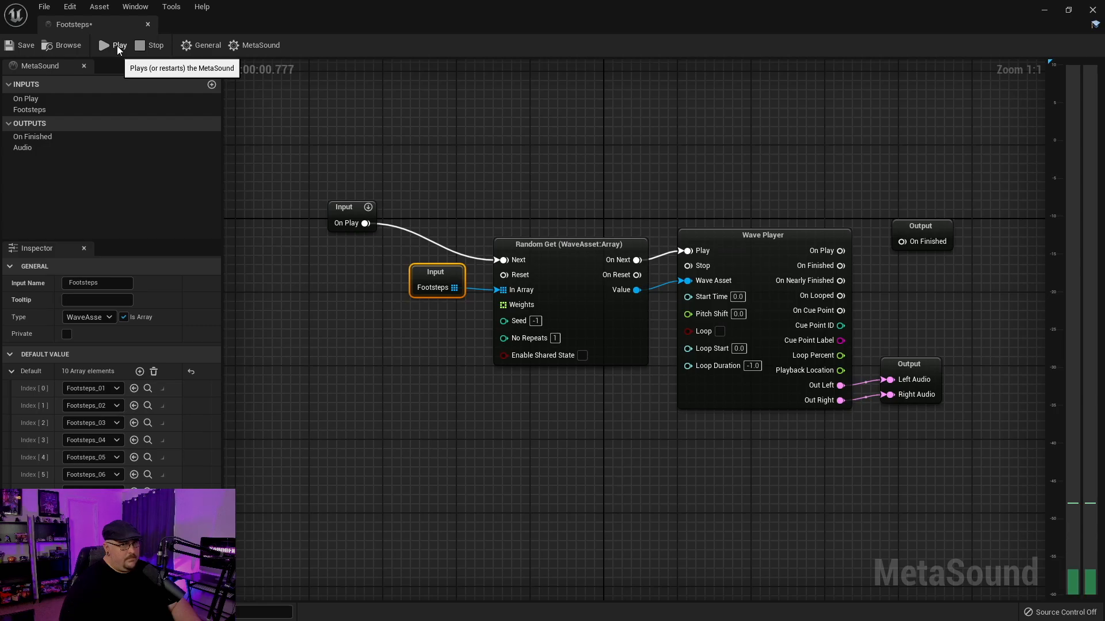
pyautogui.click(113, 46)
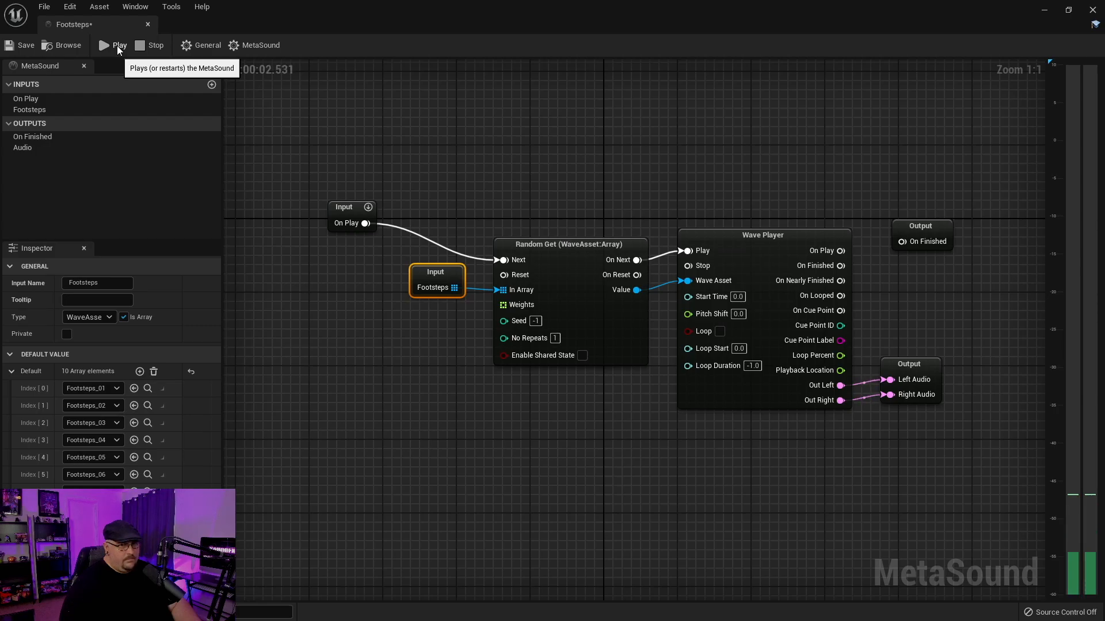
pyautogui.click(113, 46)
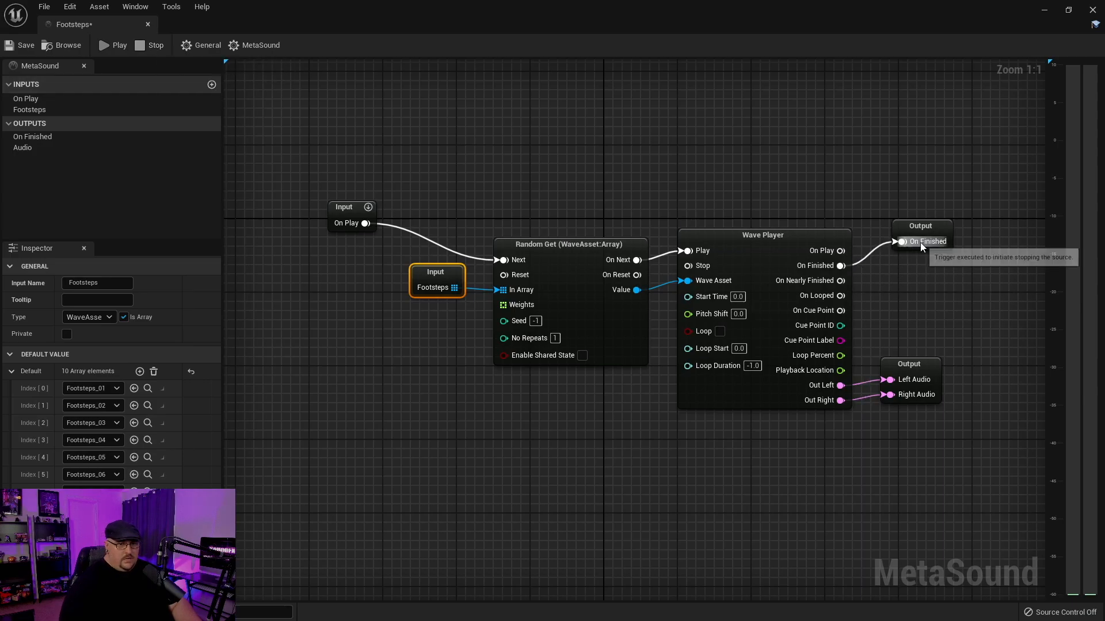
pyautogui.click(920, 241)
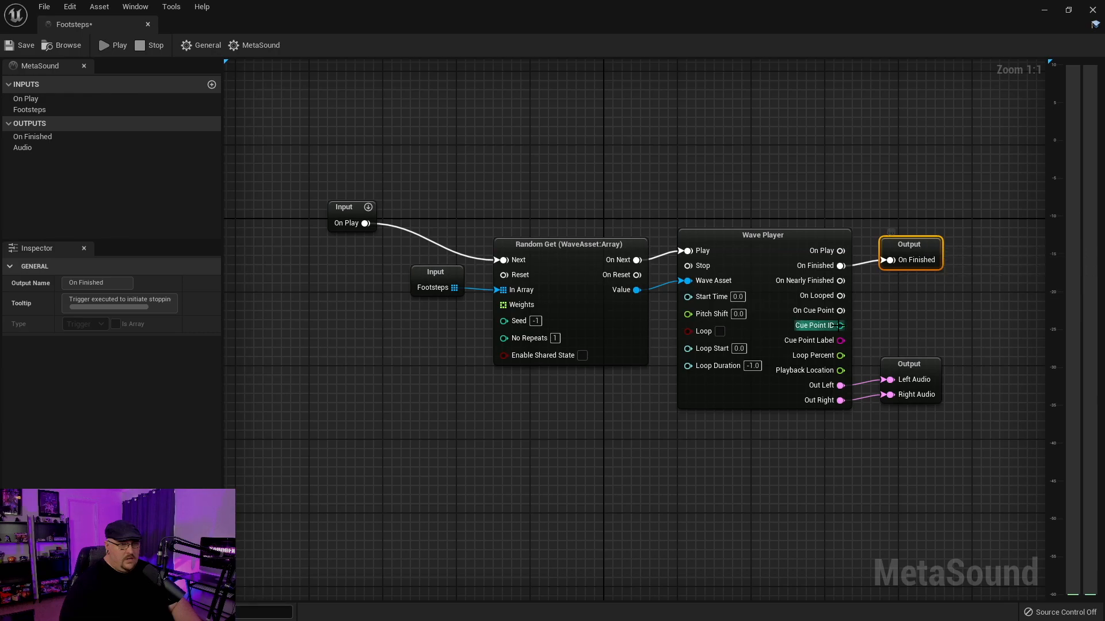
pyautogui.moveTo(594, 416)
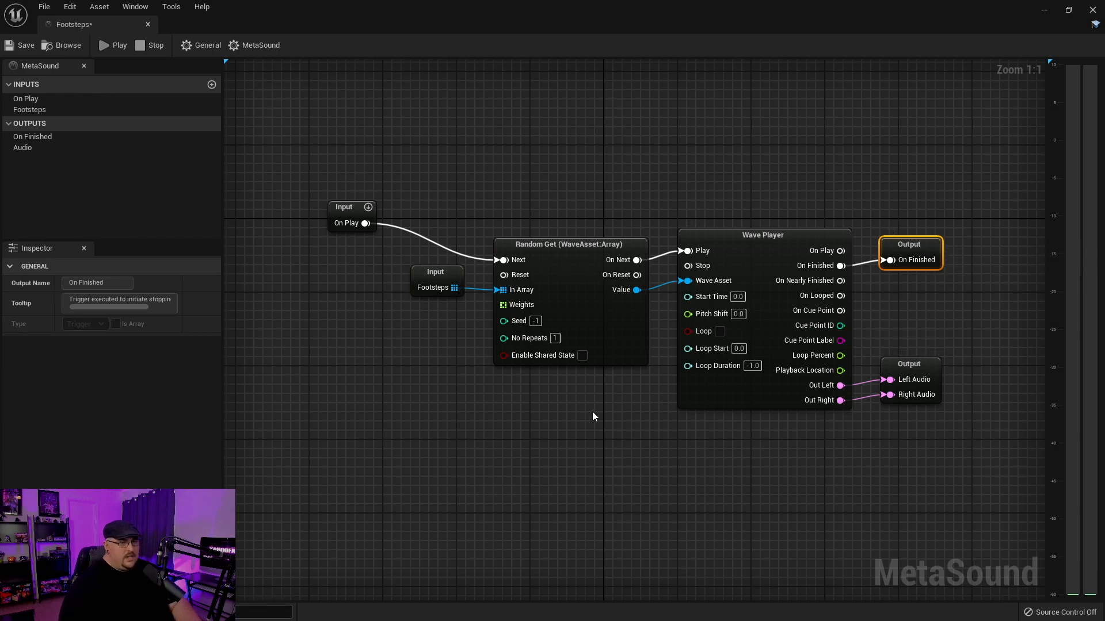
pyautogui.moveTo(659, 392)
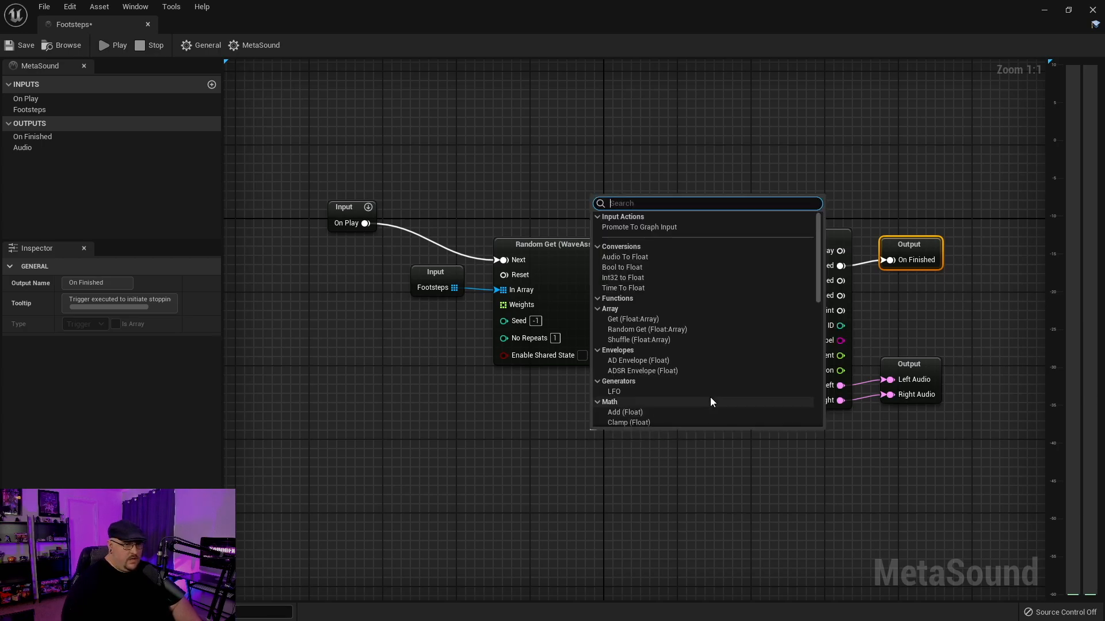
# Add a Random (Float) node with Min -10 and Max 10 driving Pitch Shift, triggered by On Play
pyautogui.scroll(-3)
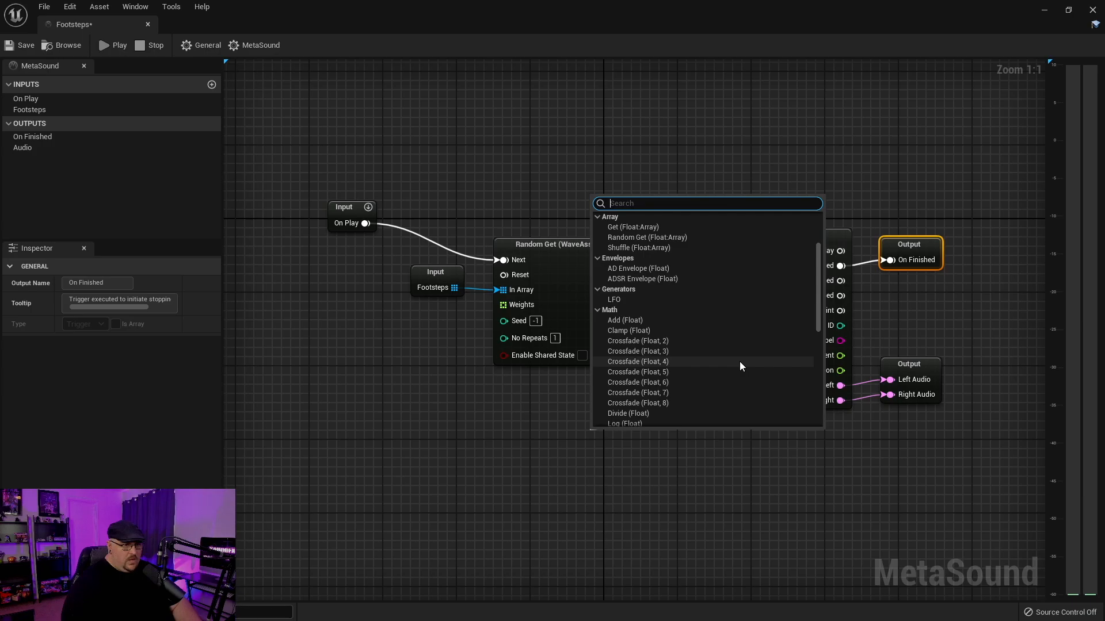
pyautogui.scroll(-3)
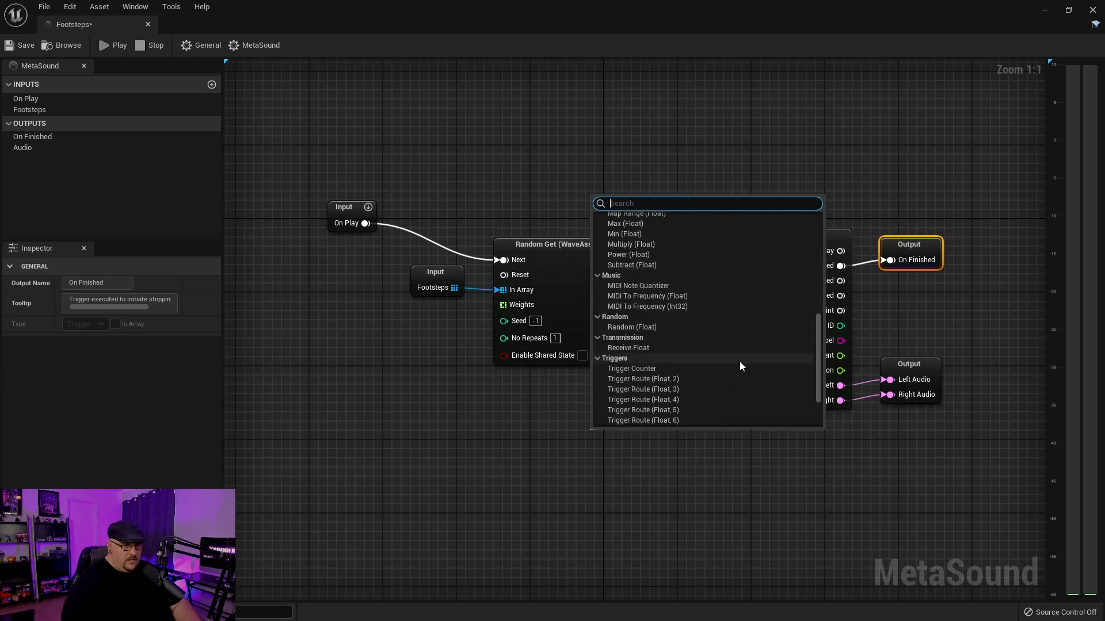
pyautogui.click(632, 327)
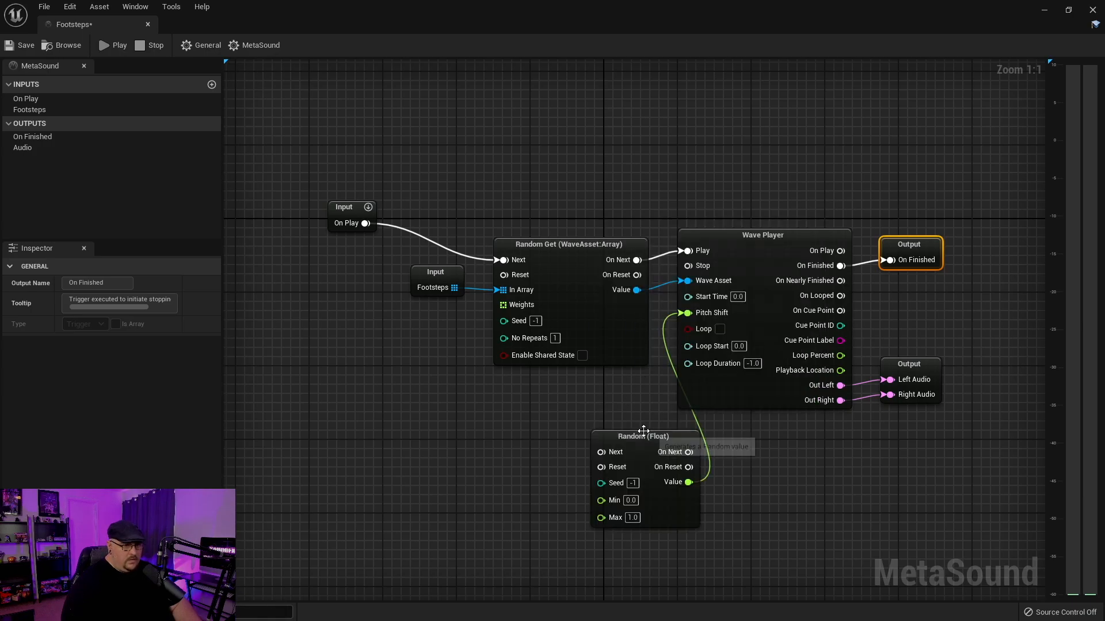
pyautogui.moveTo(644, 435); pyautogui.dragTo(584, 382)
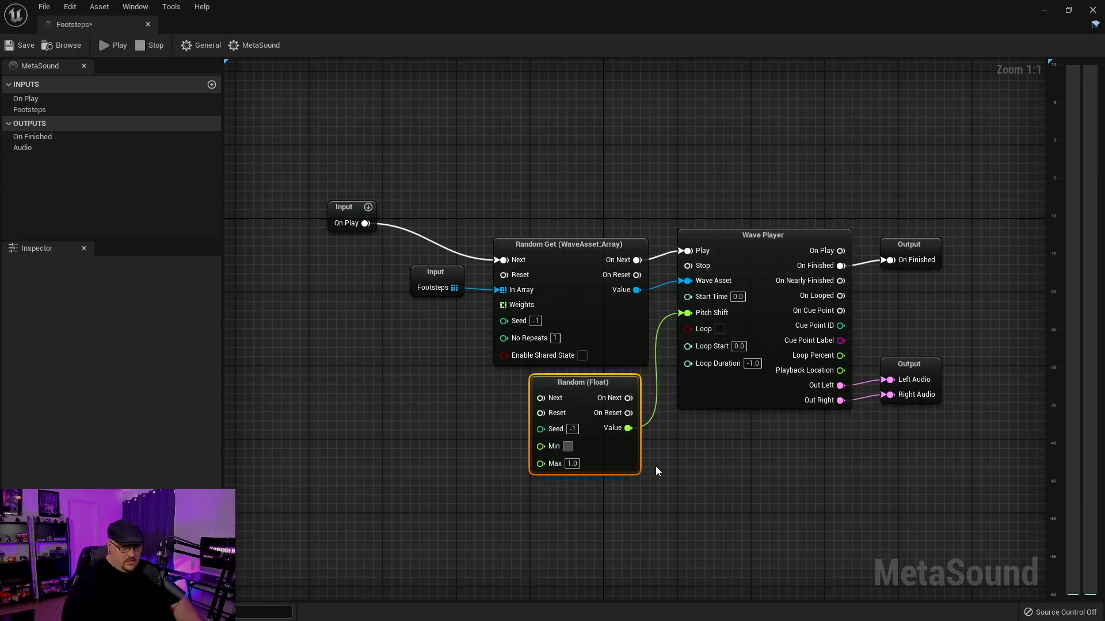
pyautogui.write('-10.0')
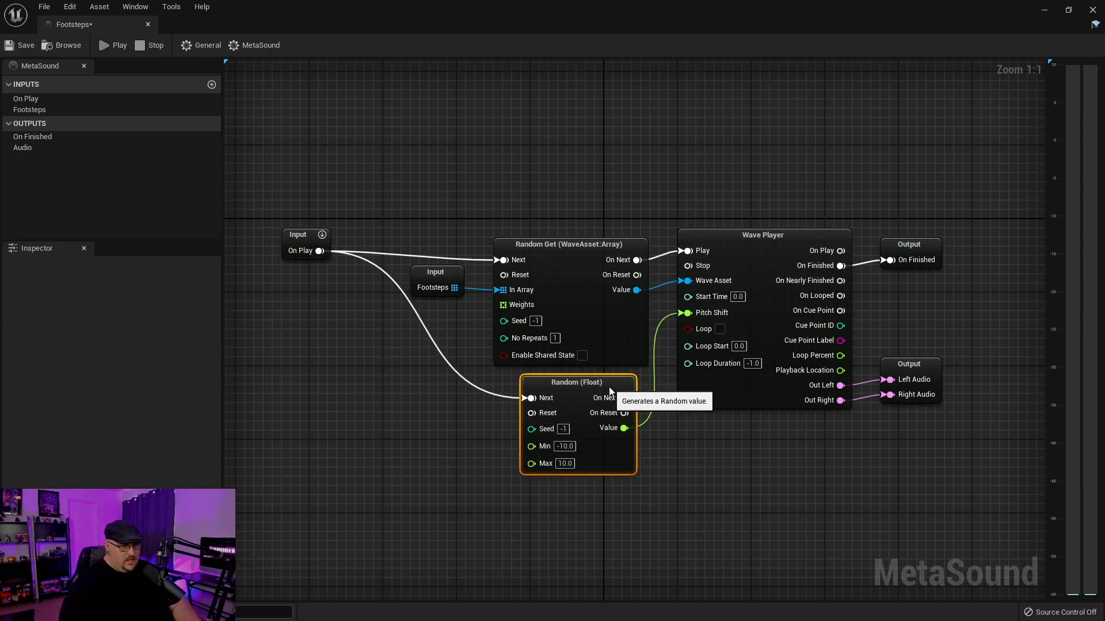
pyautogui.moveTo(637, 180)
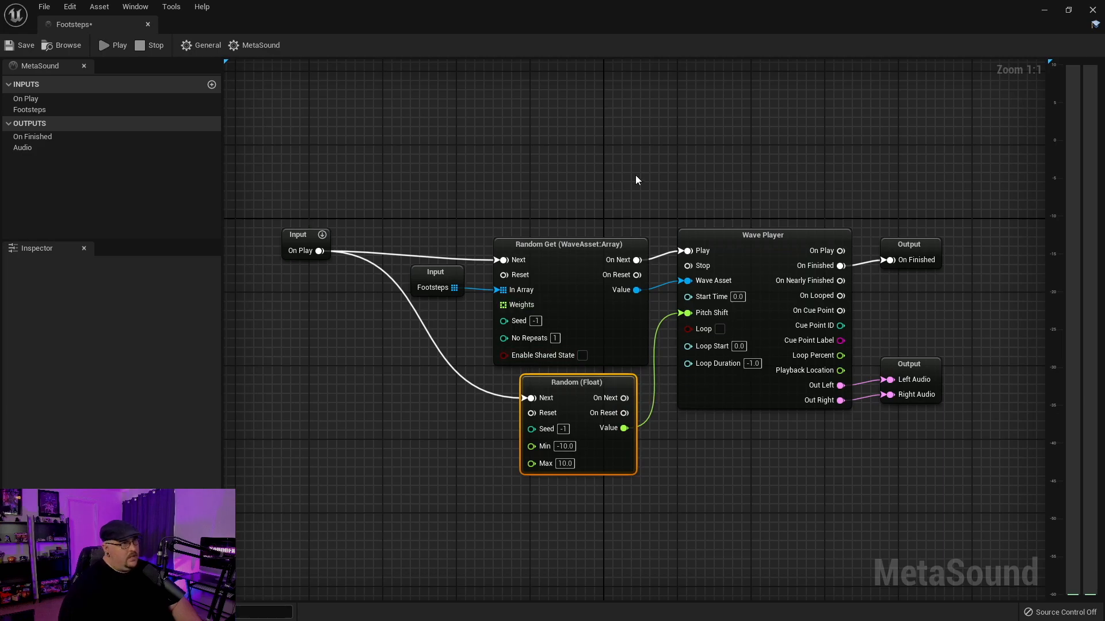
pyautogui.moveTo(117, 50)
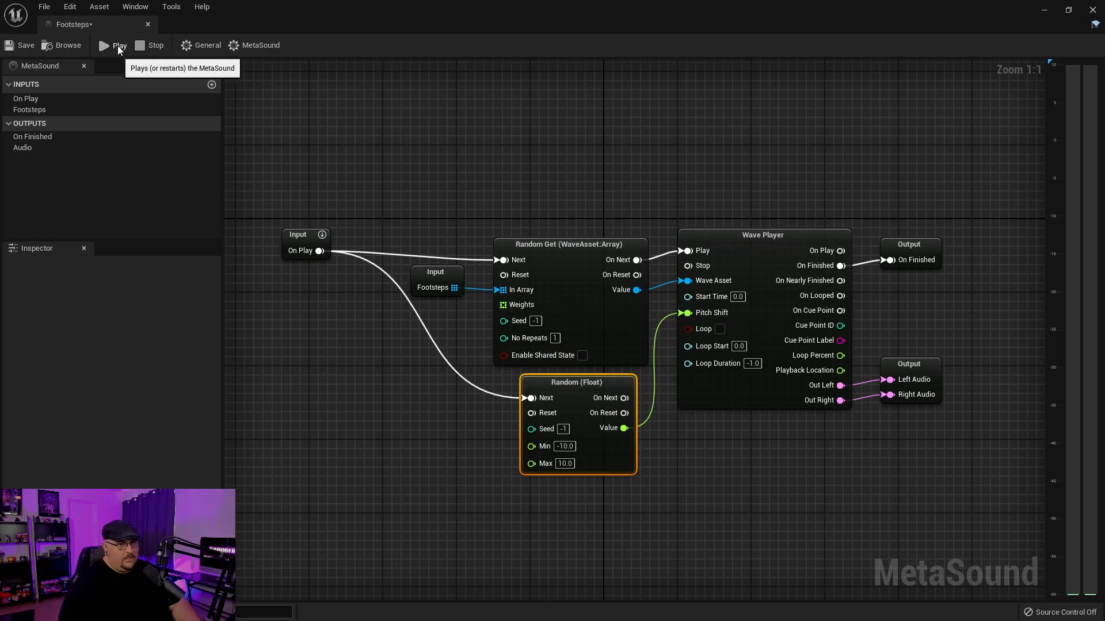
# Play the Footsteps MetaSound to hear its random wave and pitch, then return to the level
pyautogui.click(114, 46)
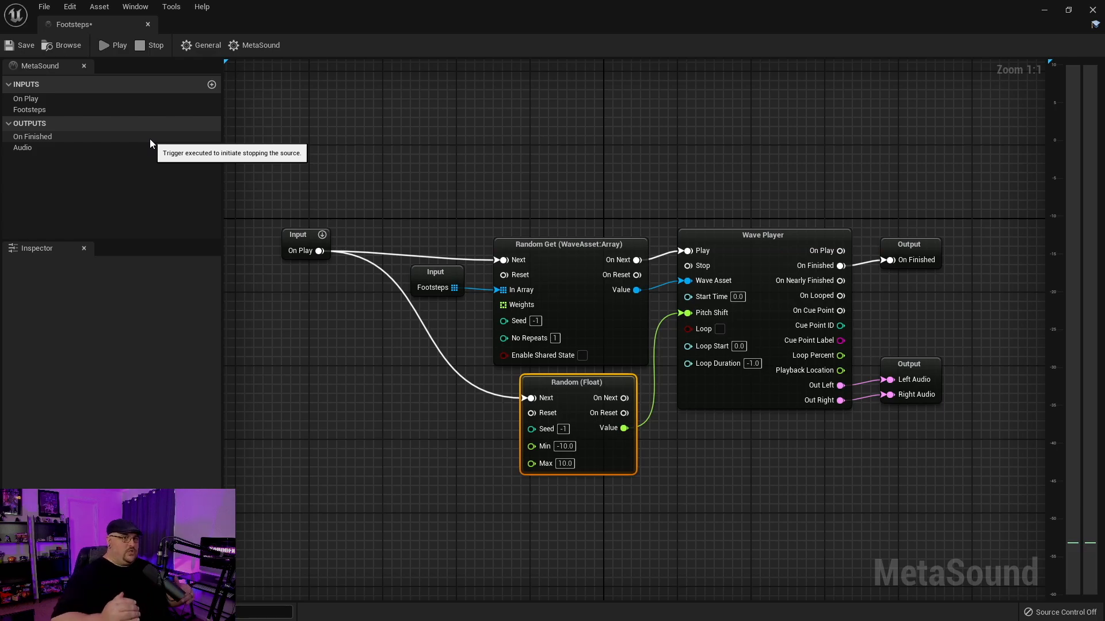
pyautogui.moveTo(251, 205)
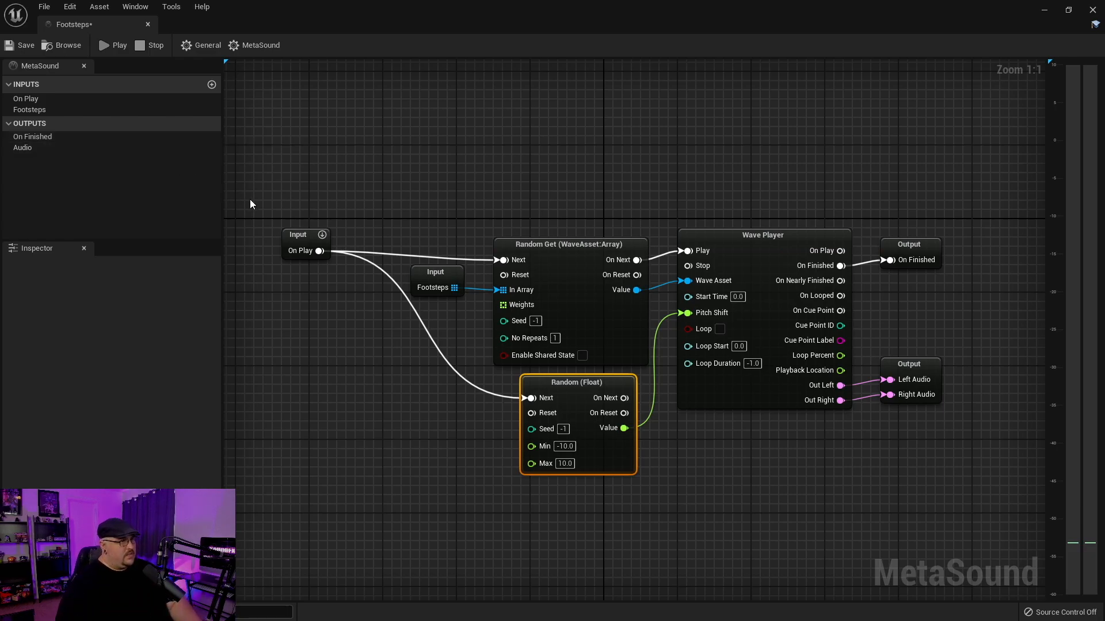
pyautogui.click(306, 235)
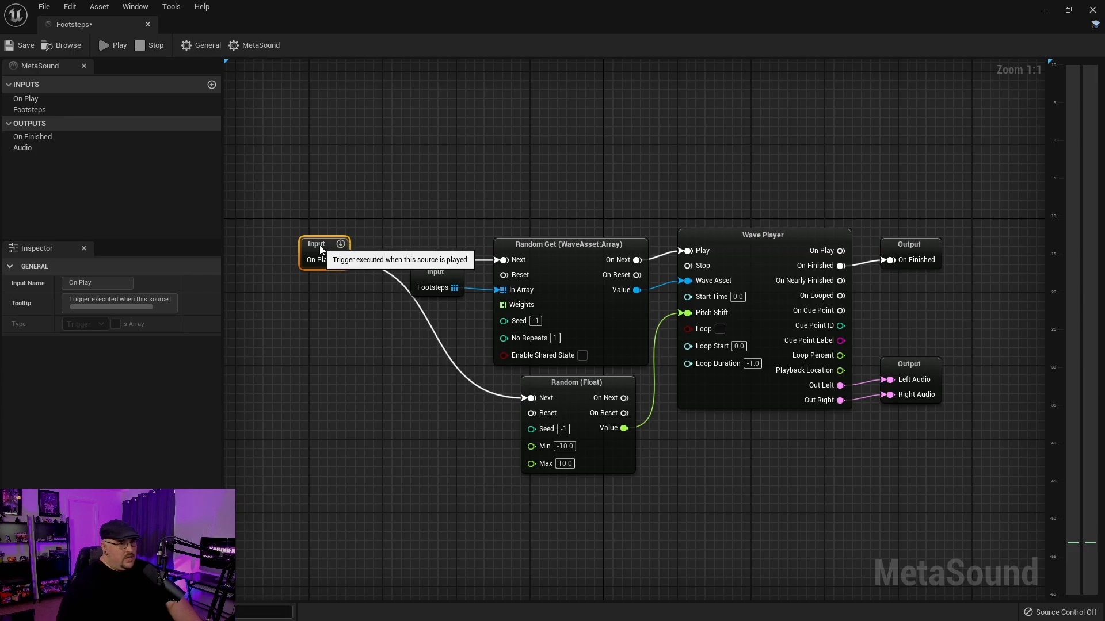
pyautogui.click(19, 46)
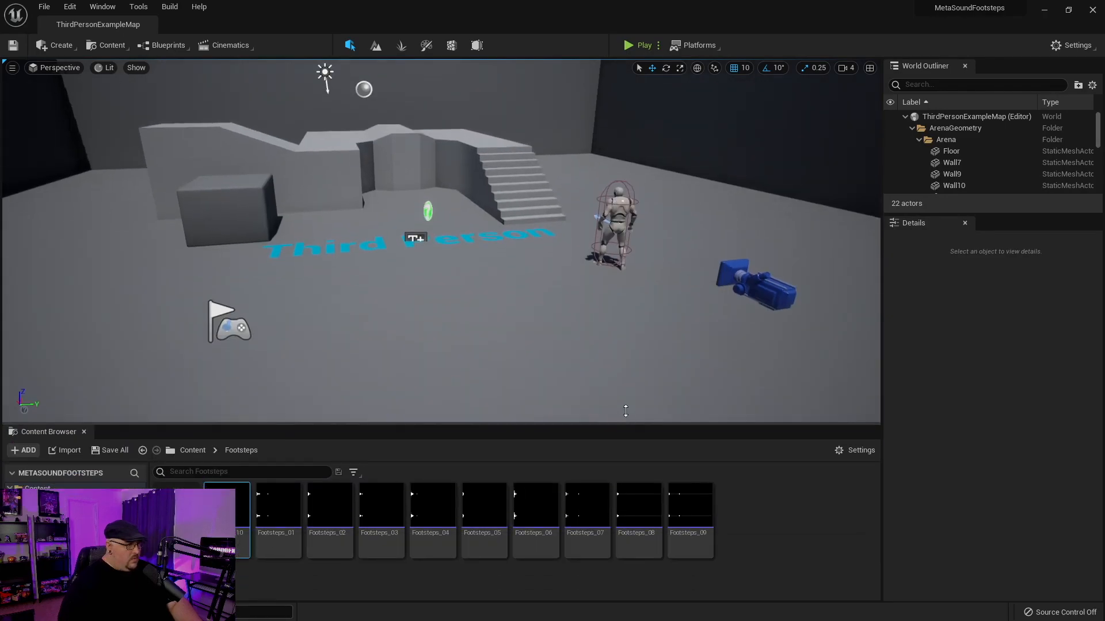
# Open ThirdPersonRun from Content > Mannequin > Animations in the animation editor
pyautogui.click(193, 450)
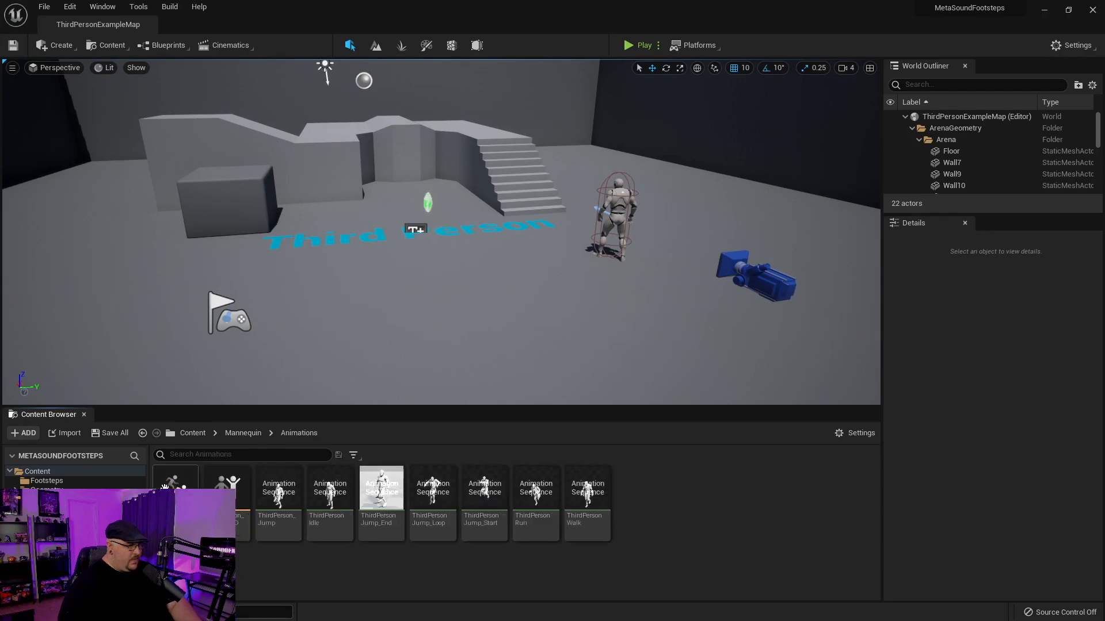
pyautogui.click(537, 504)
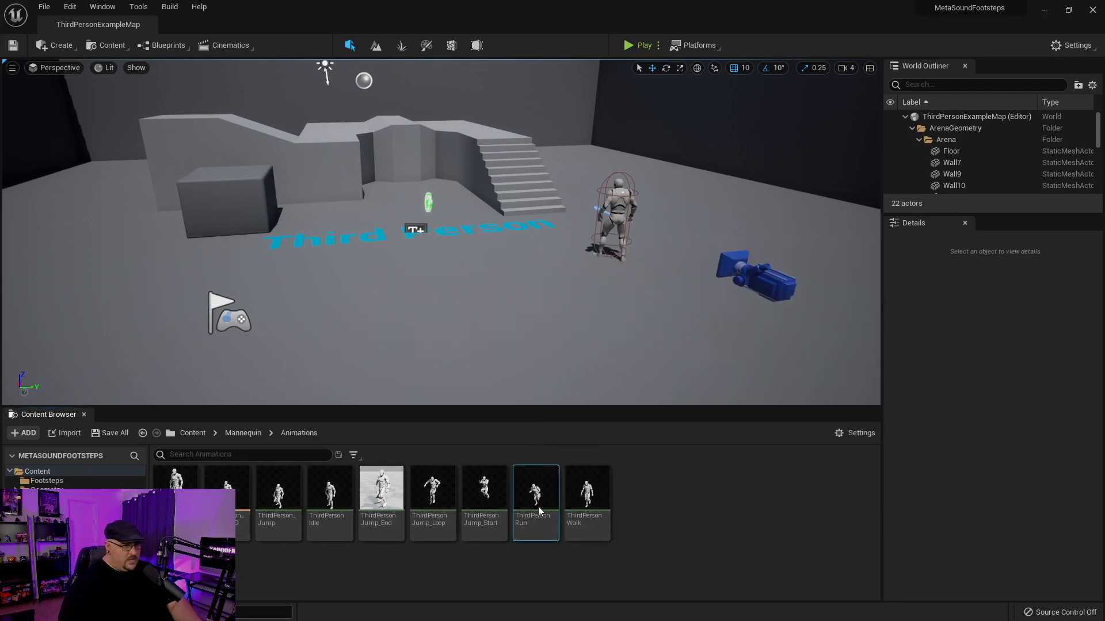
pyautogui.doubleClick(537, 503)
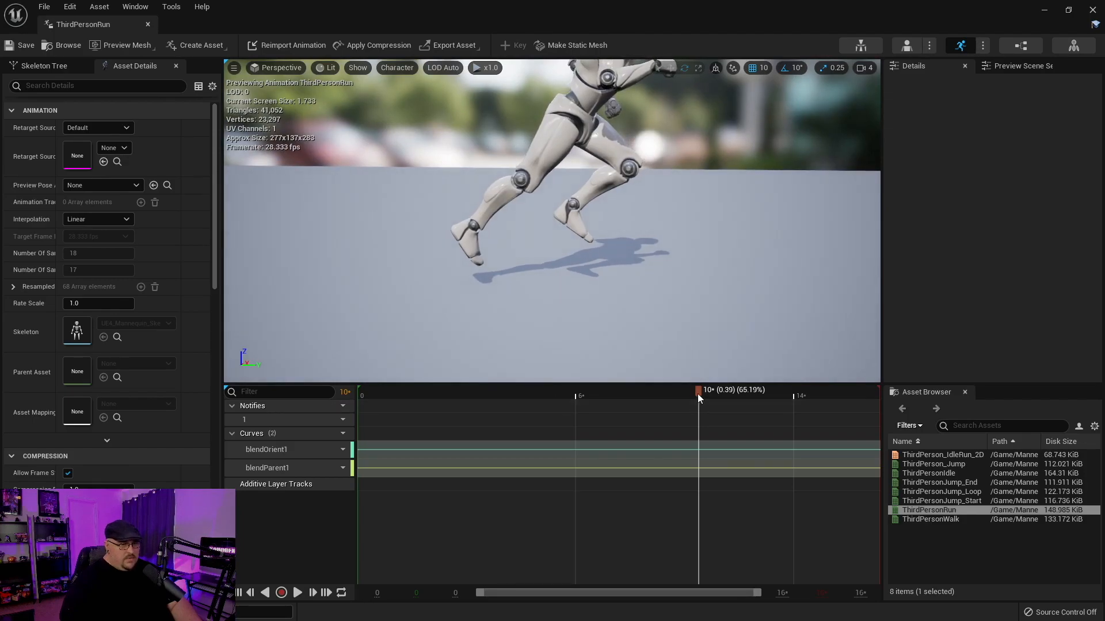
# Add a Play Sound notify at each of the two footfalls on the ThirdPersonRun Notifies track
pyautogui.moveTo(698, 390); pyautogui.dragTo(553, 390)
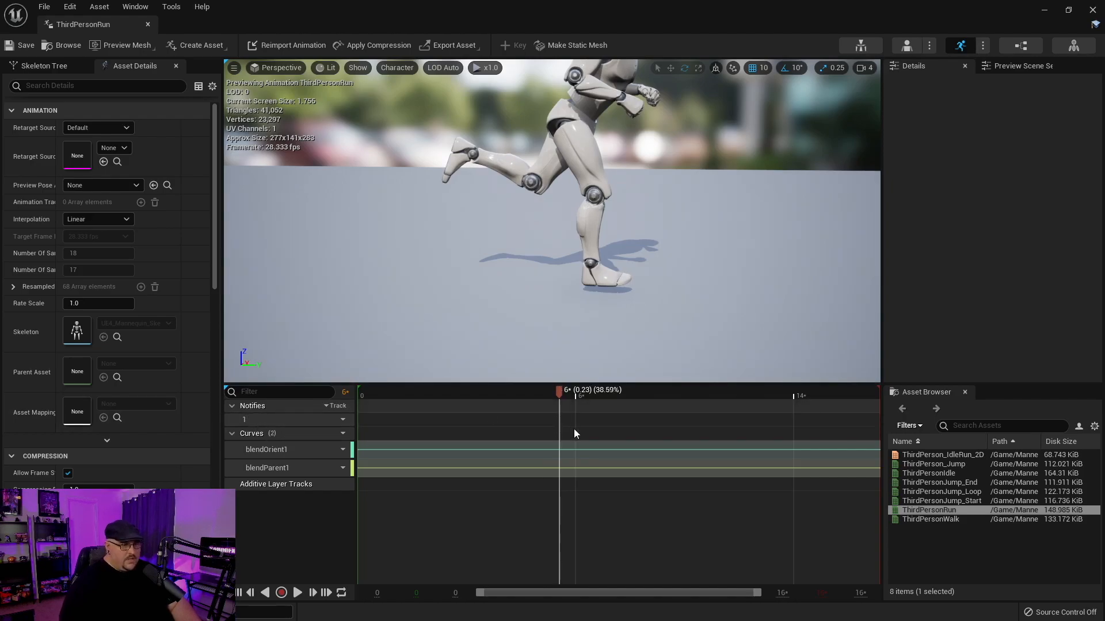
pyautogui.rightClick(574, 429)
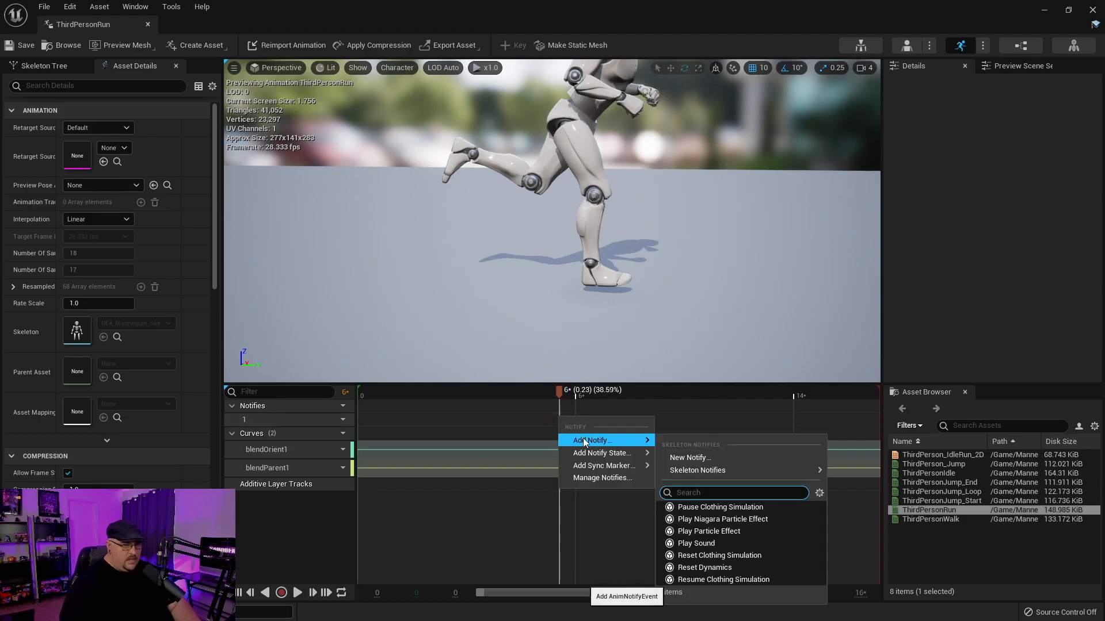
pyautogui.click(696, 543)
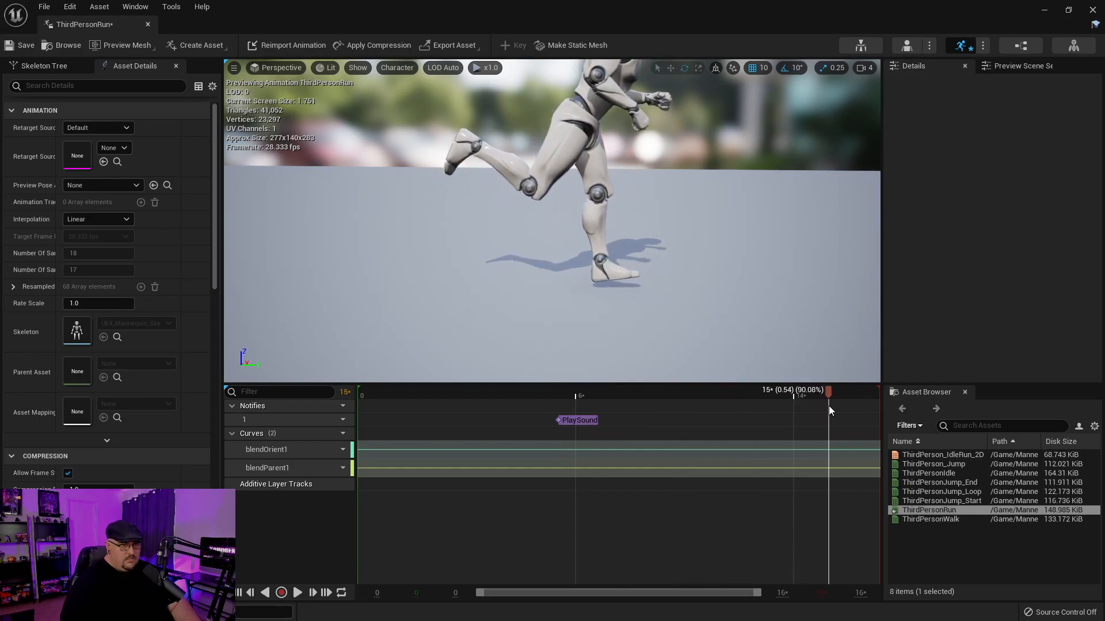
pyautogui.rightClick(831, 410)
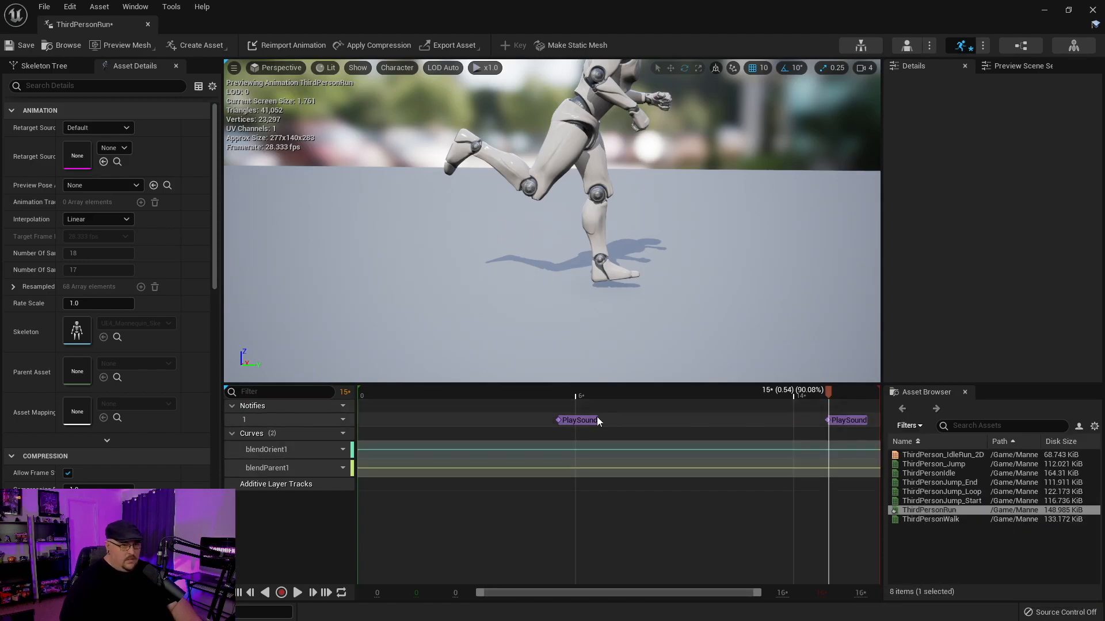
pyautogui.click(576, 420)
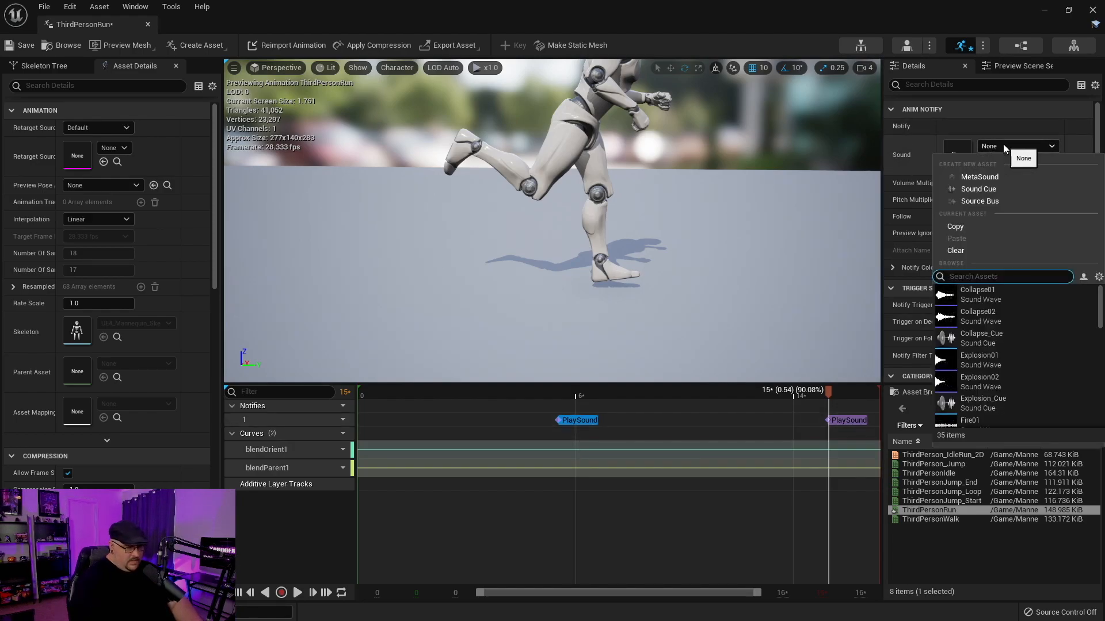
# Assign the Footsteps MetaSound as the sound of the first Play Sound notify
pyautogui.write('foot')
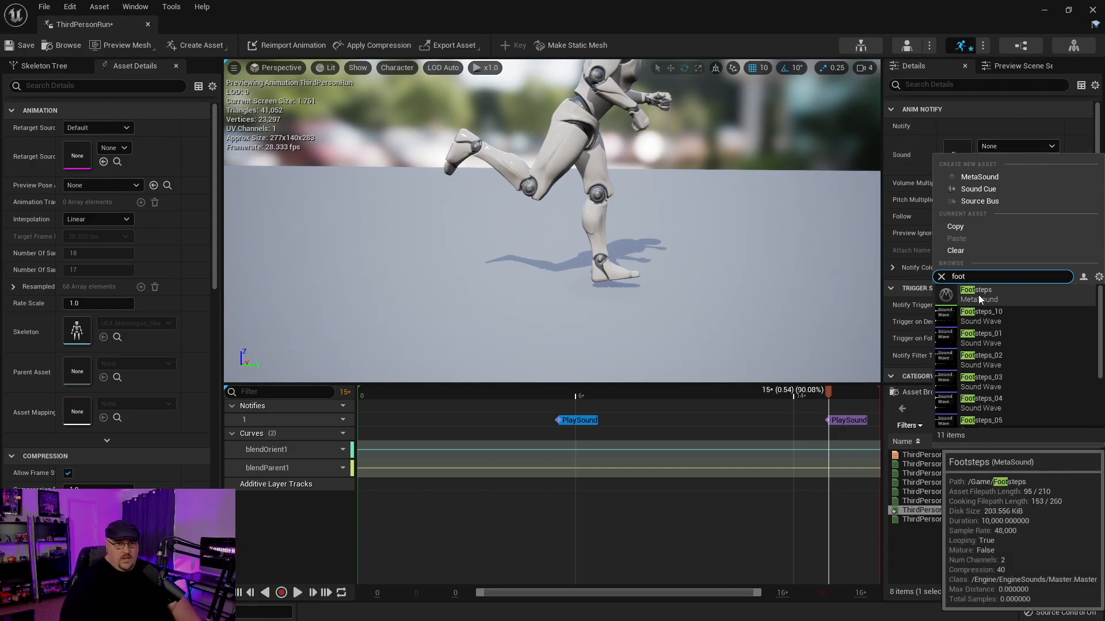
pyautogui.click(992, 294)
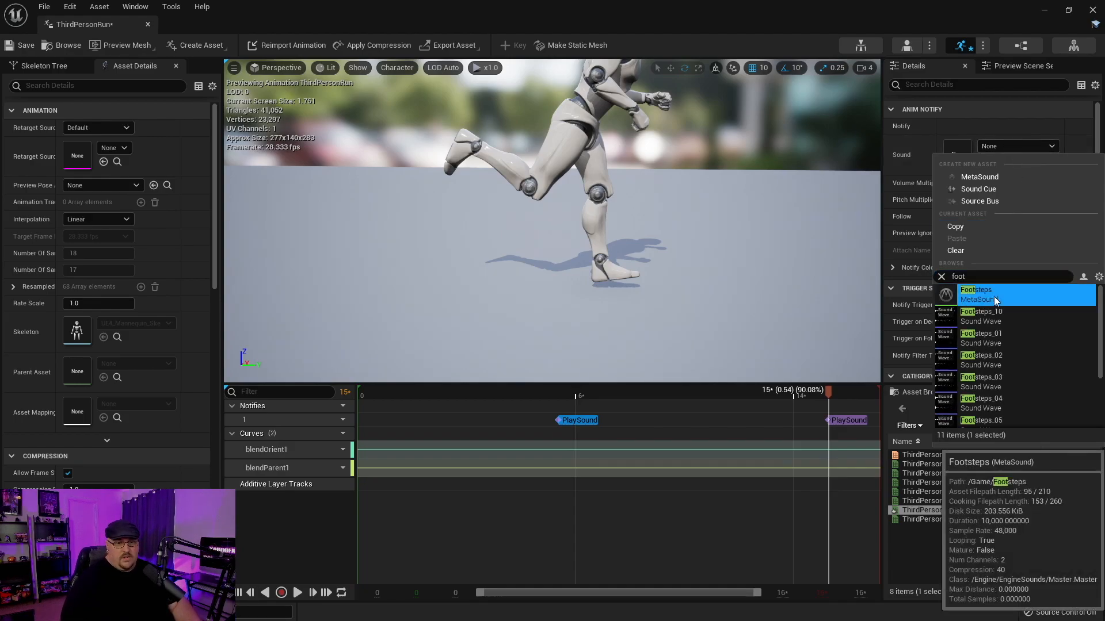
pyautogui.click(998, 295)
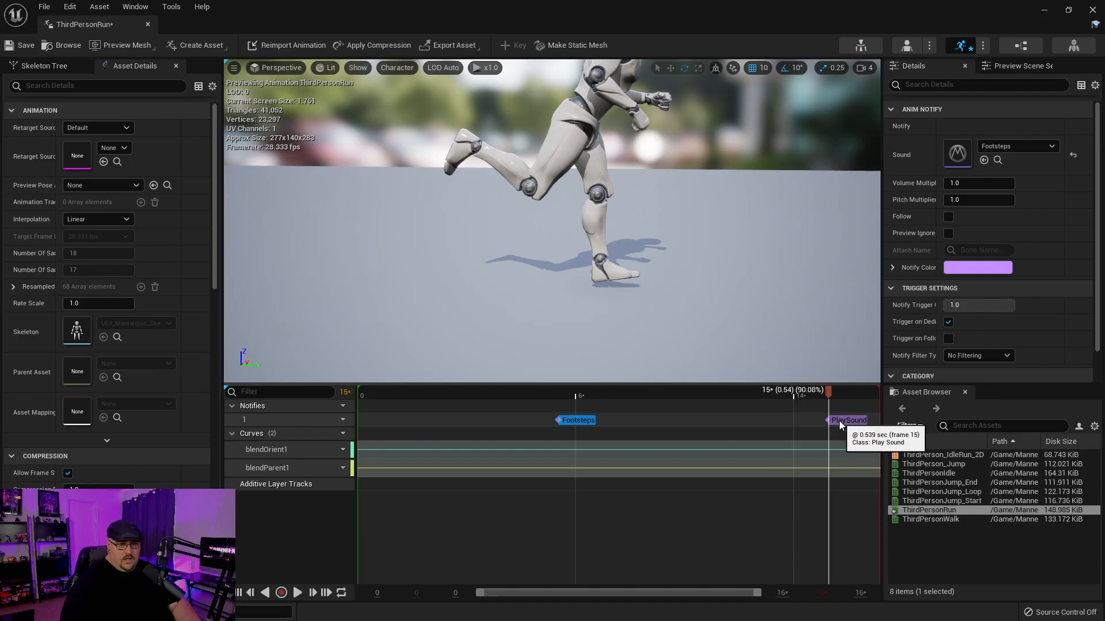
# Assign the Footsteps MetaSound as the sound of the second Play Sound notify
pyautogui.click(1049, 146)
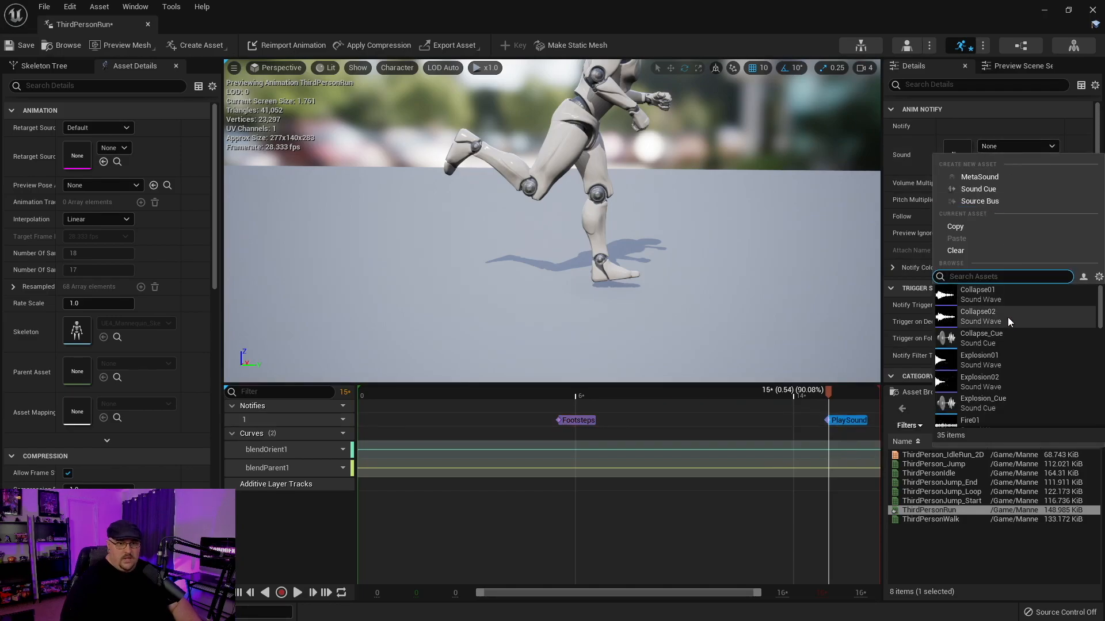
pyautogui.write('fpp')
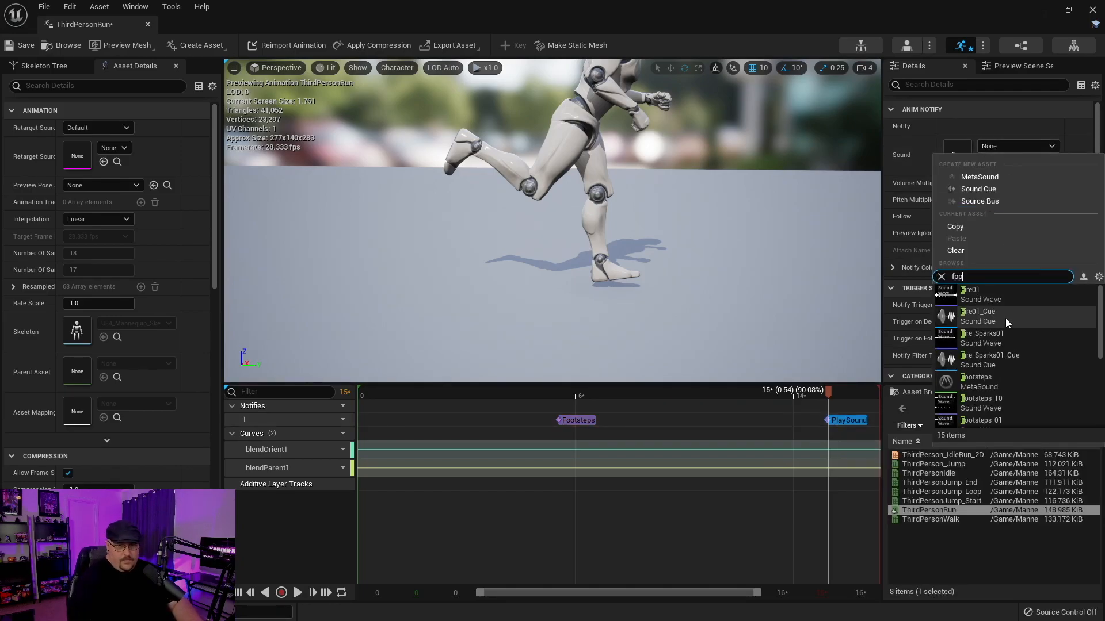
pyautogui.press('Backspace')
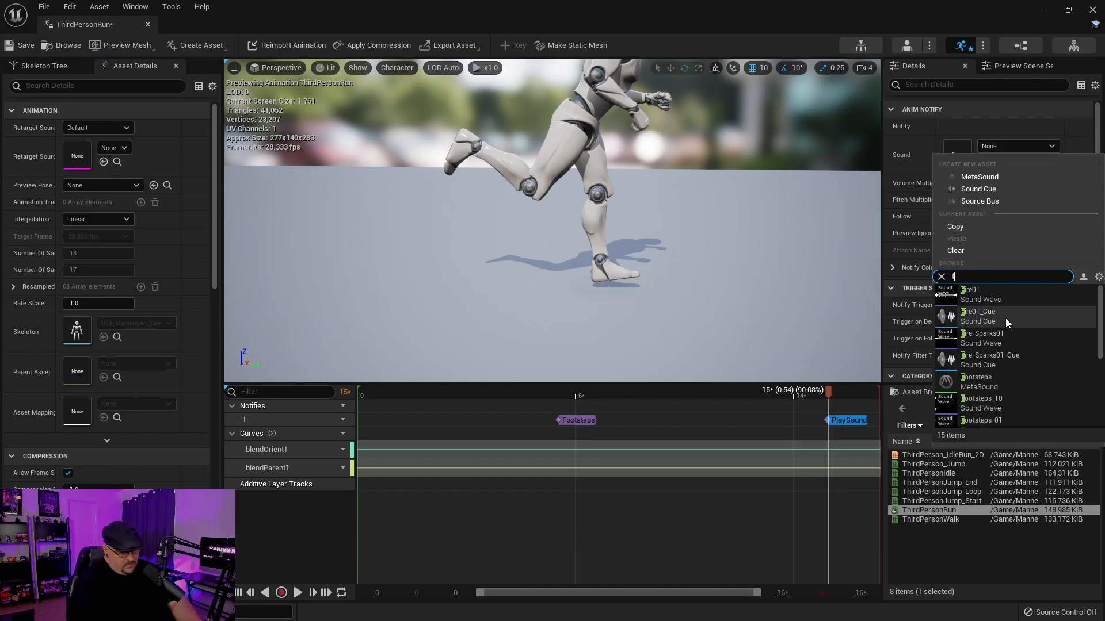
pyautogui.click(976, 377)
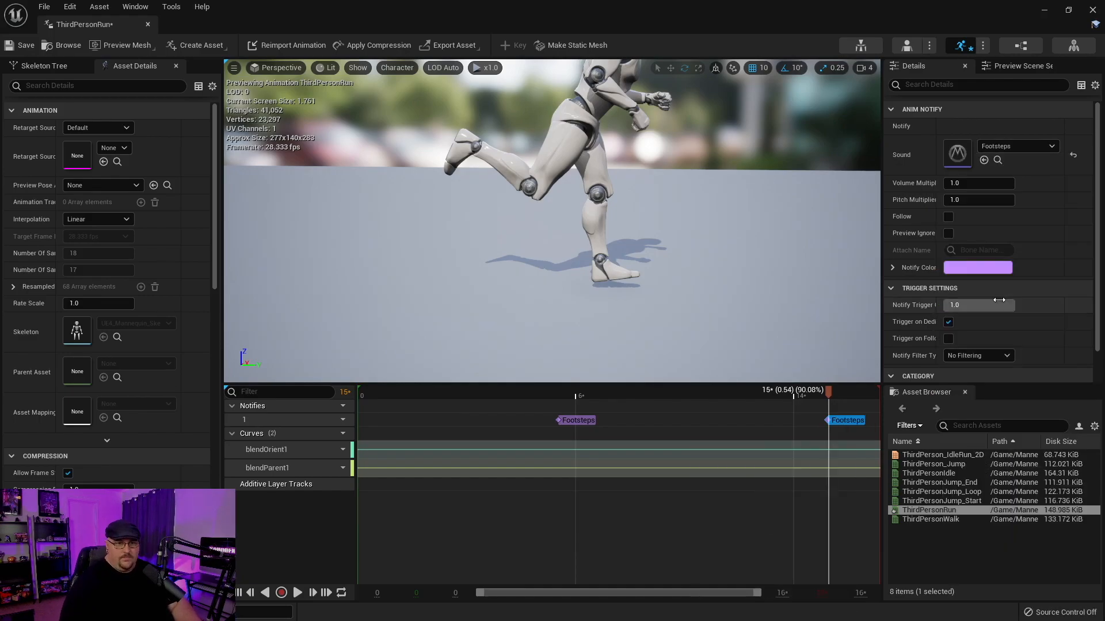
pyautogui.moveTo(573, 421)
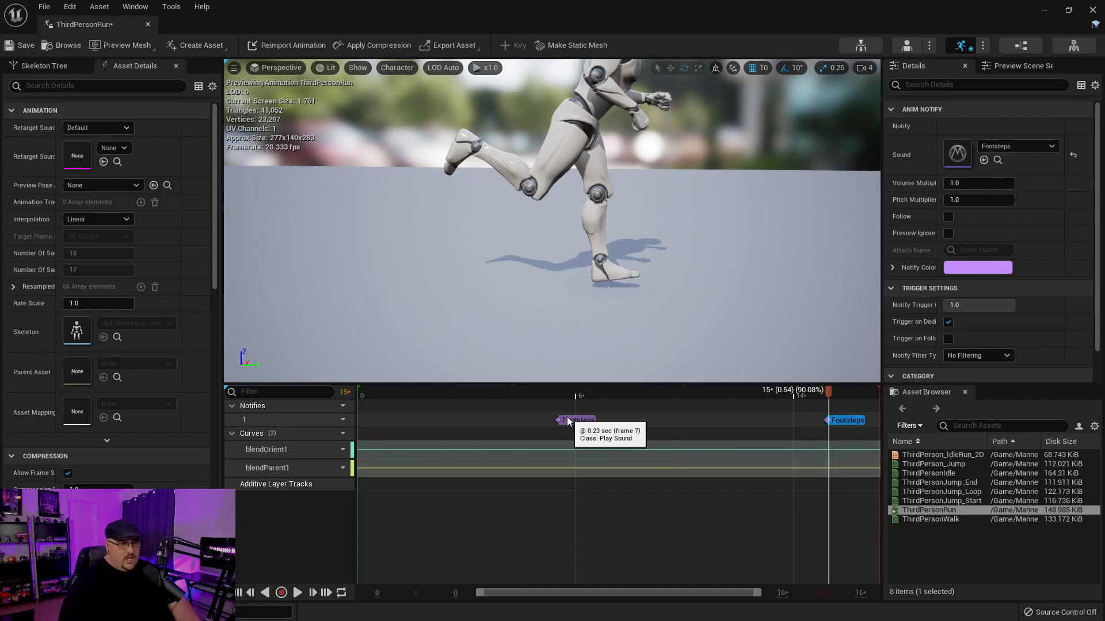
pyautogui.moveTo(804, 421)
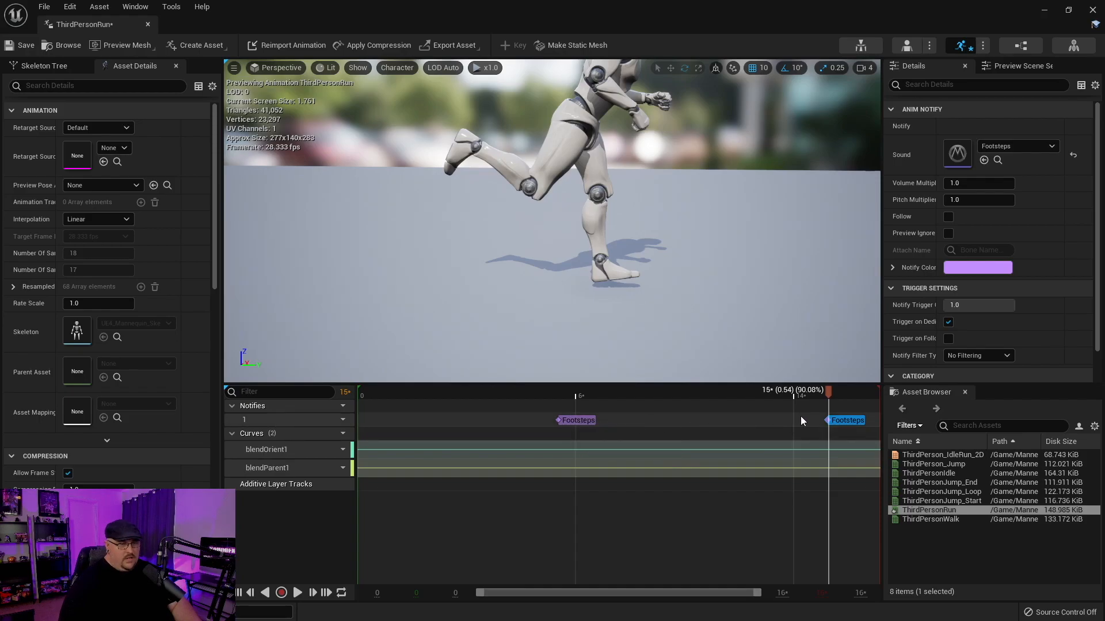
pyautogui.moveTo(472, 405)
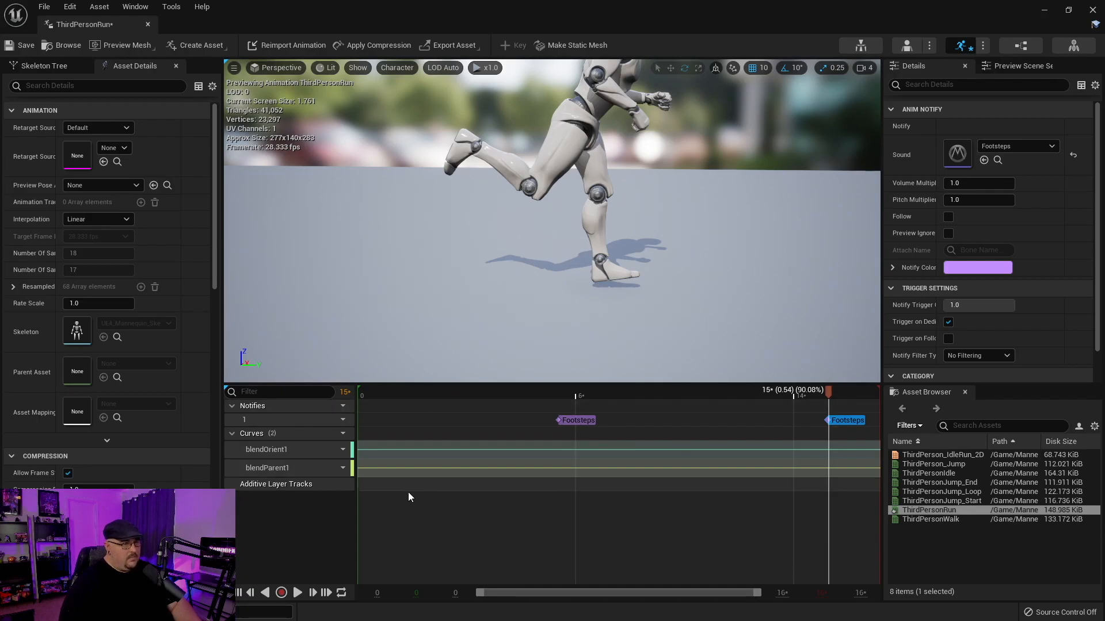
pyautogui.moveTo(296, 593)
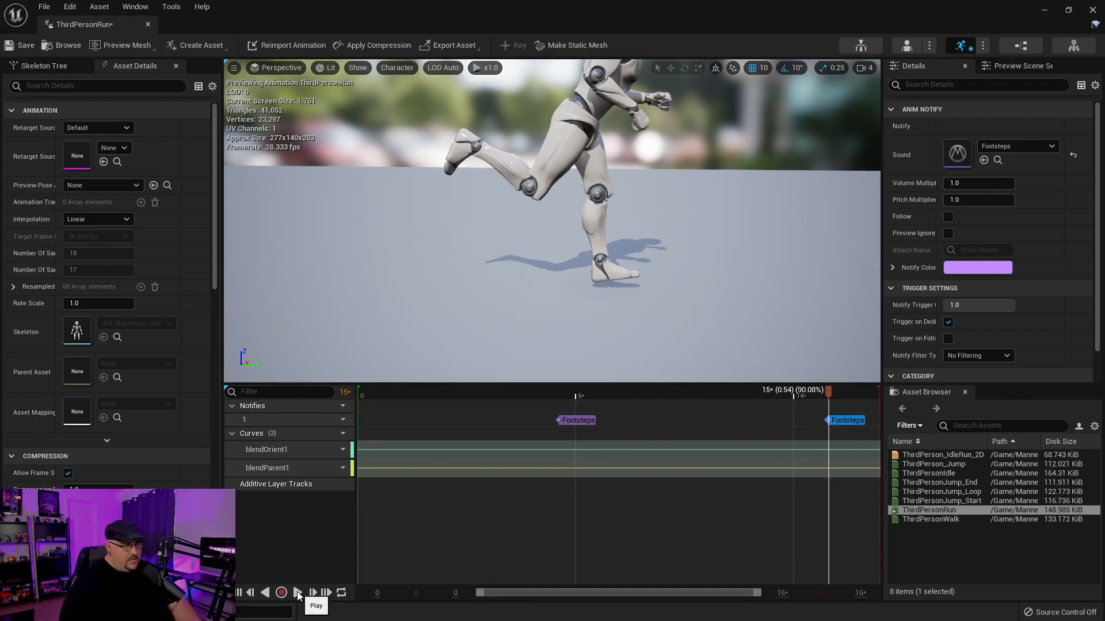
# Preview the run animation with its footstep notifies, then start a play-in-editor session of the level
pyautogui.click(296, 592)
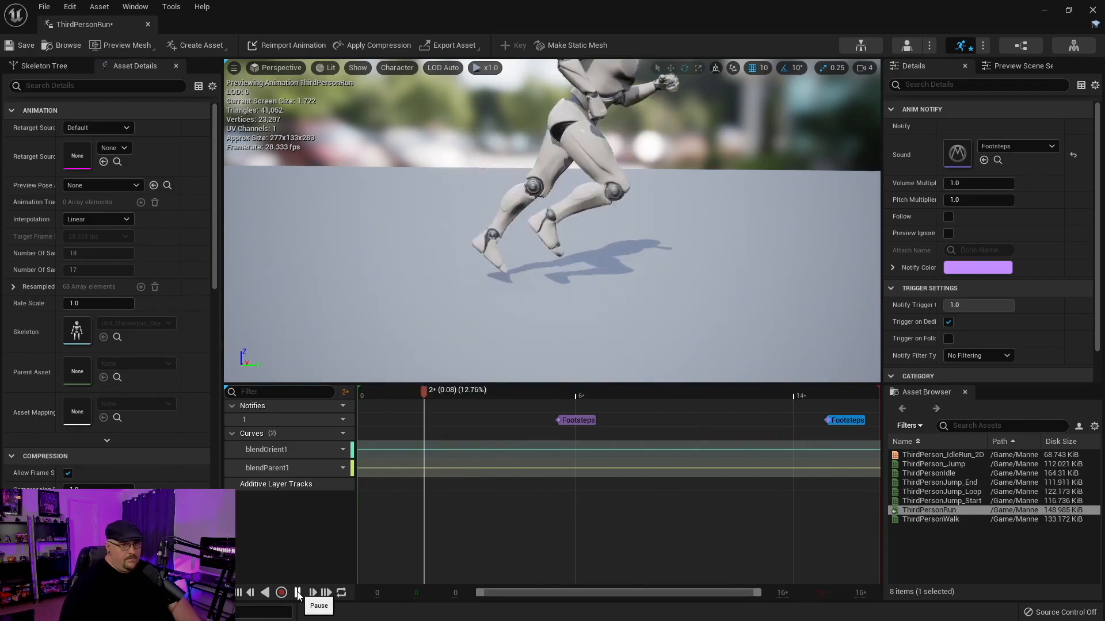
pyautogui.click(20, 46)
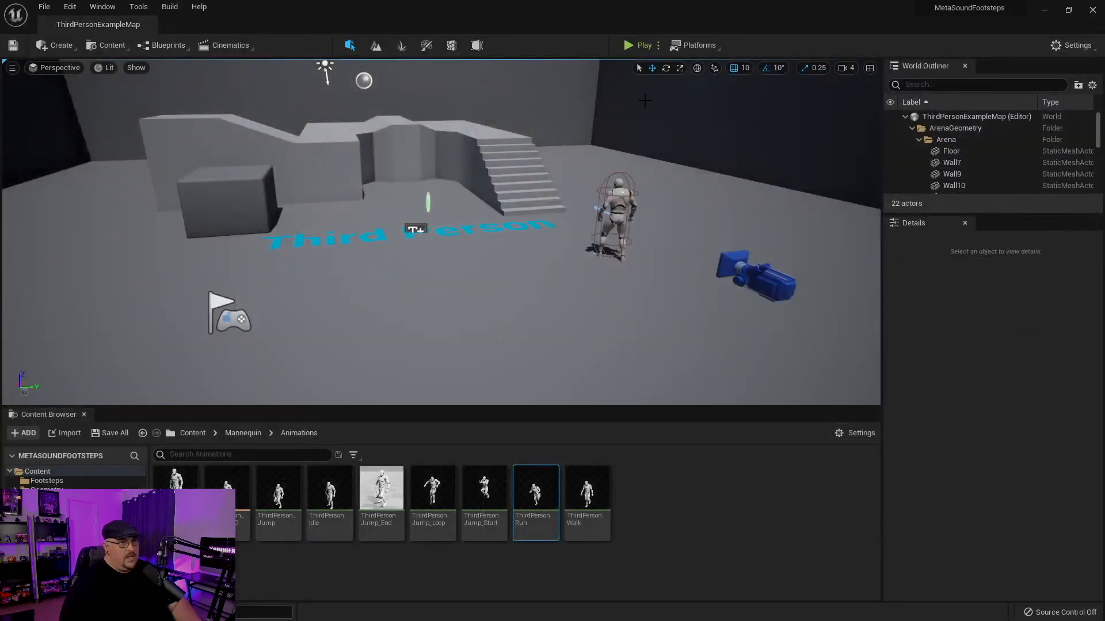
pyautogui.click(630, 45)
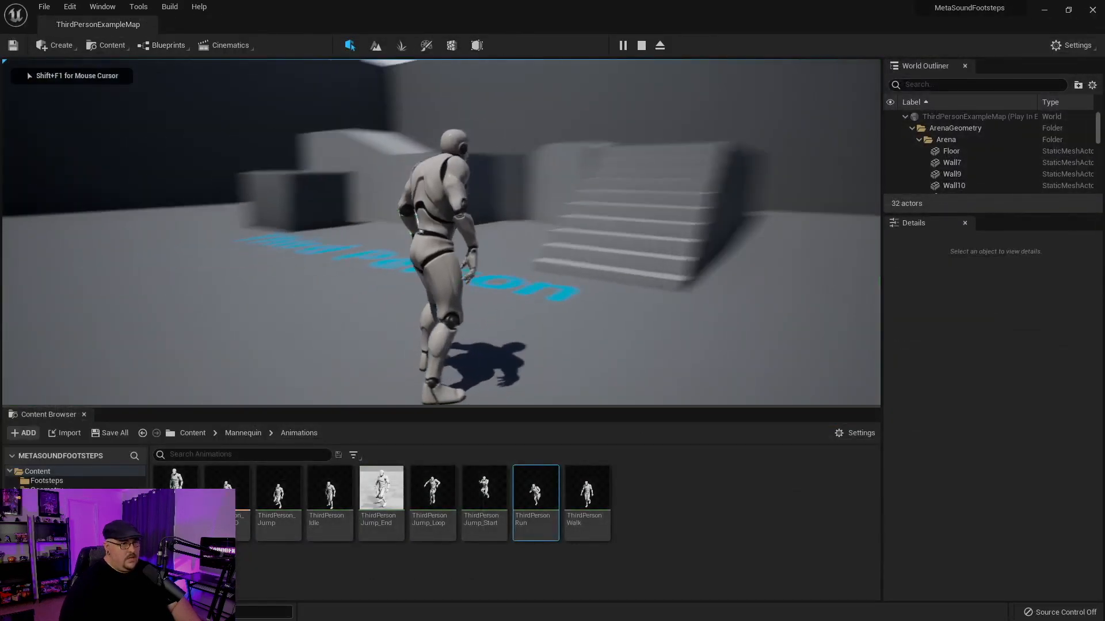